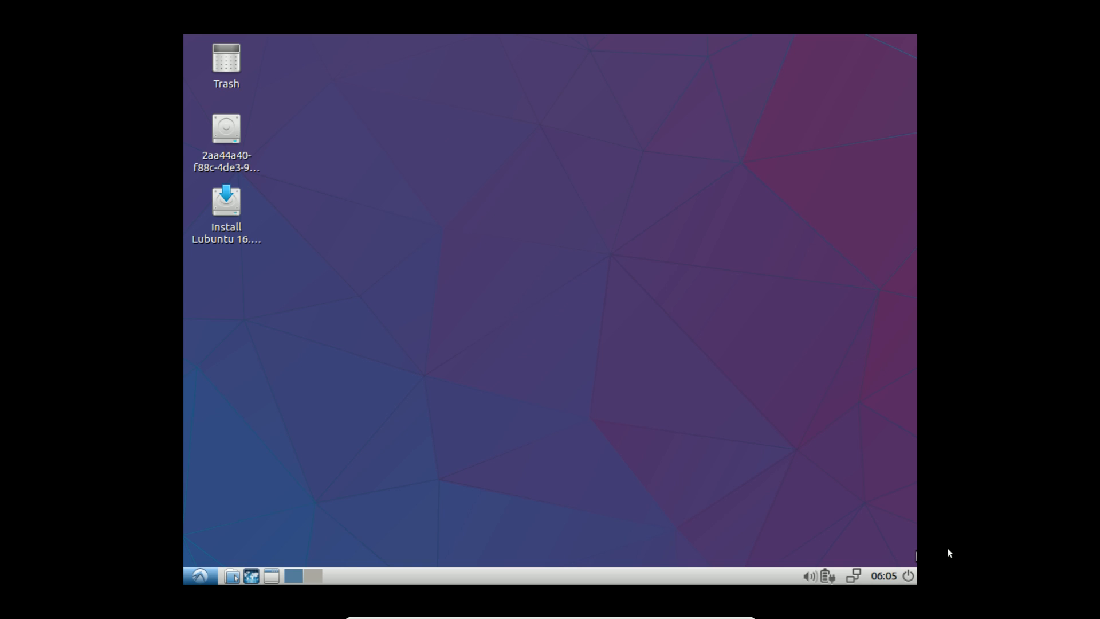
mouse_move(497, 197)
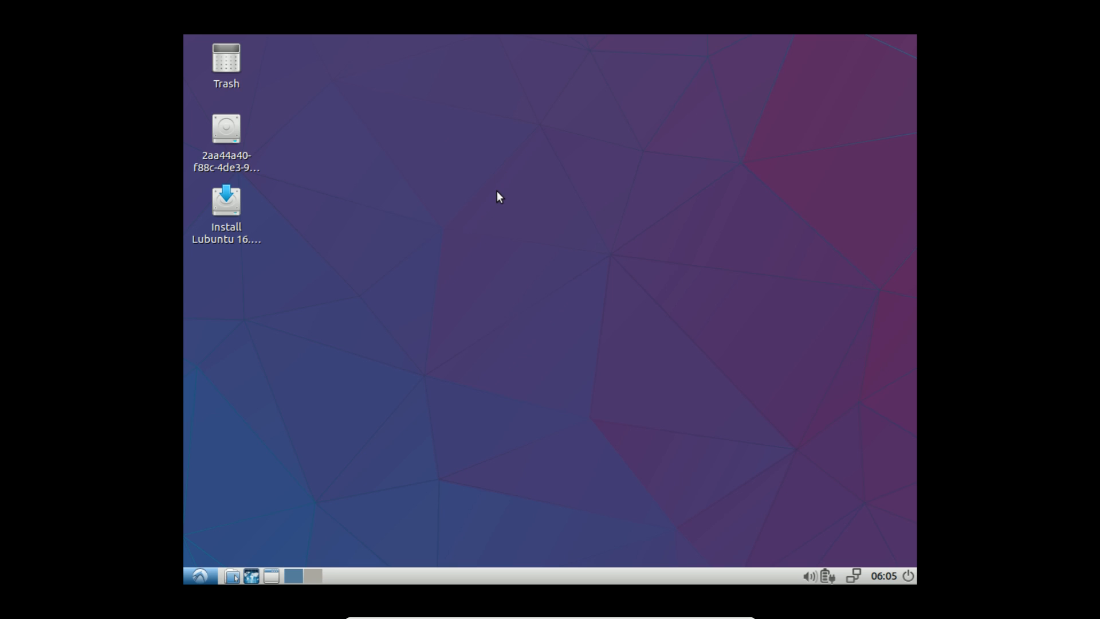
mouse_move(549, 81)
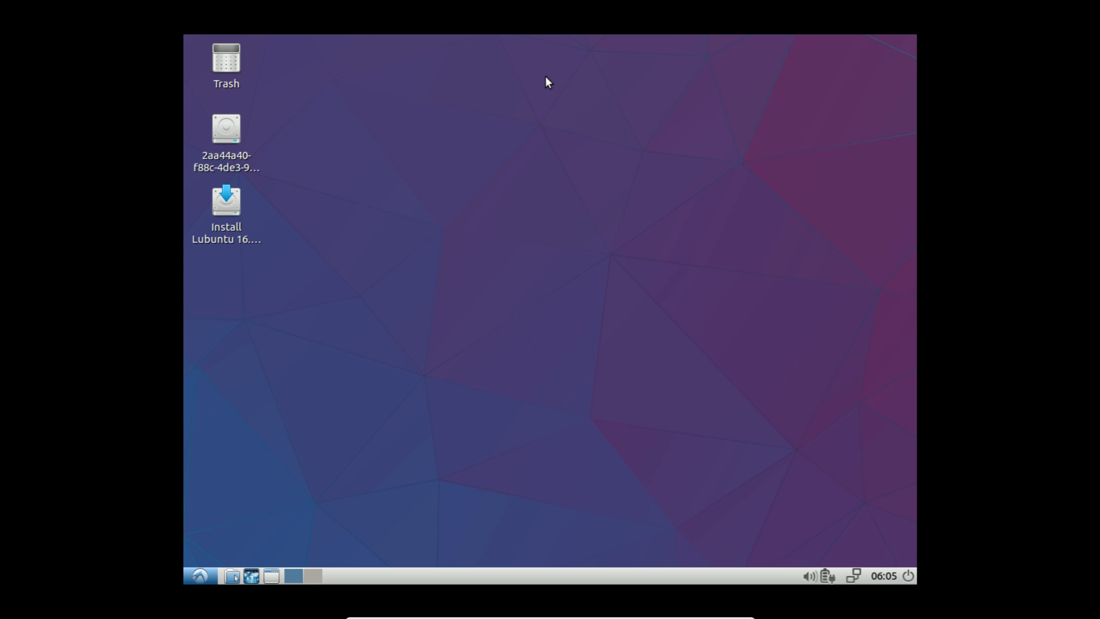
mouse_move(528, 84)
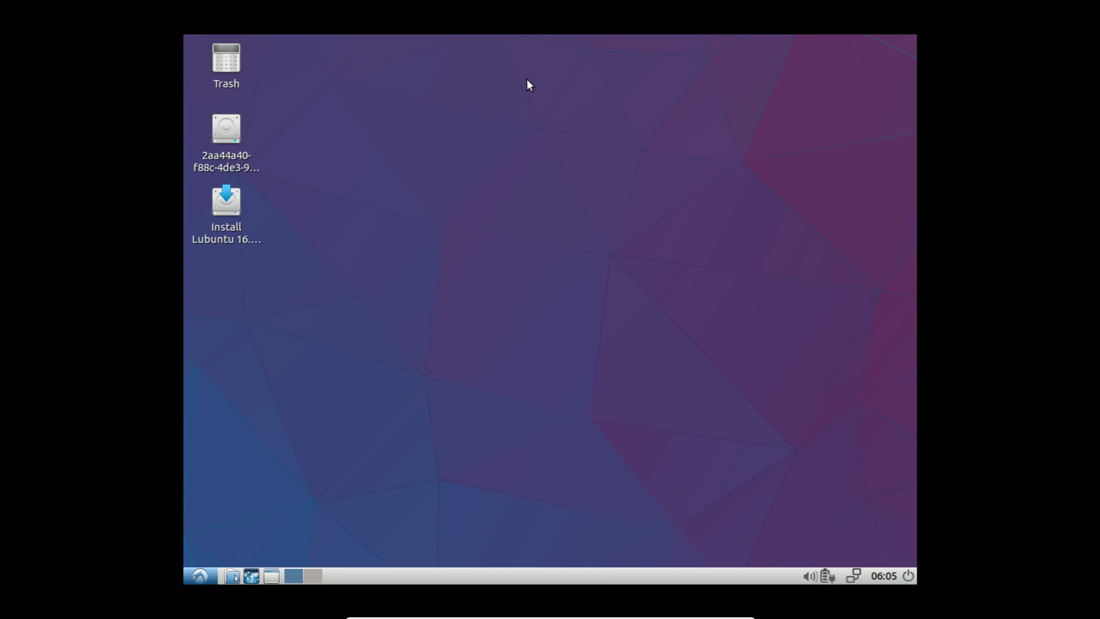
mouse_move(581, 40)
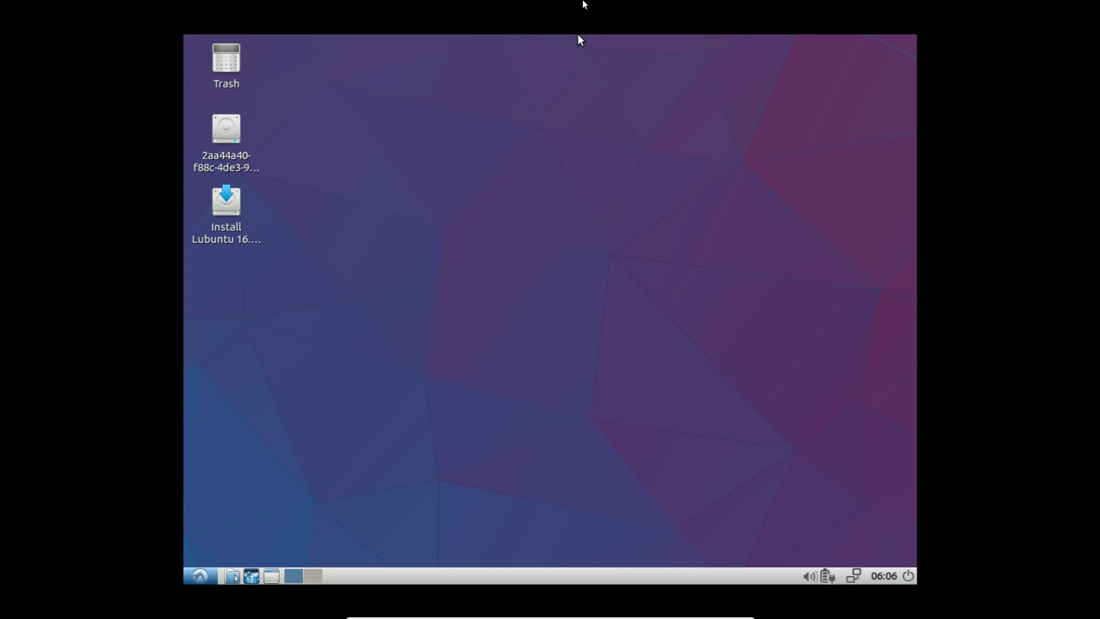
mouse_move(291, 294)
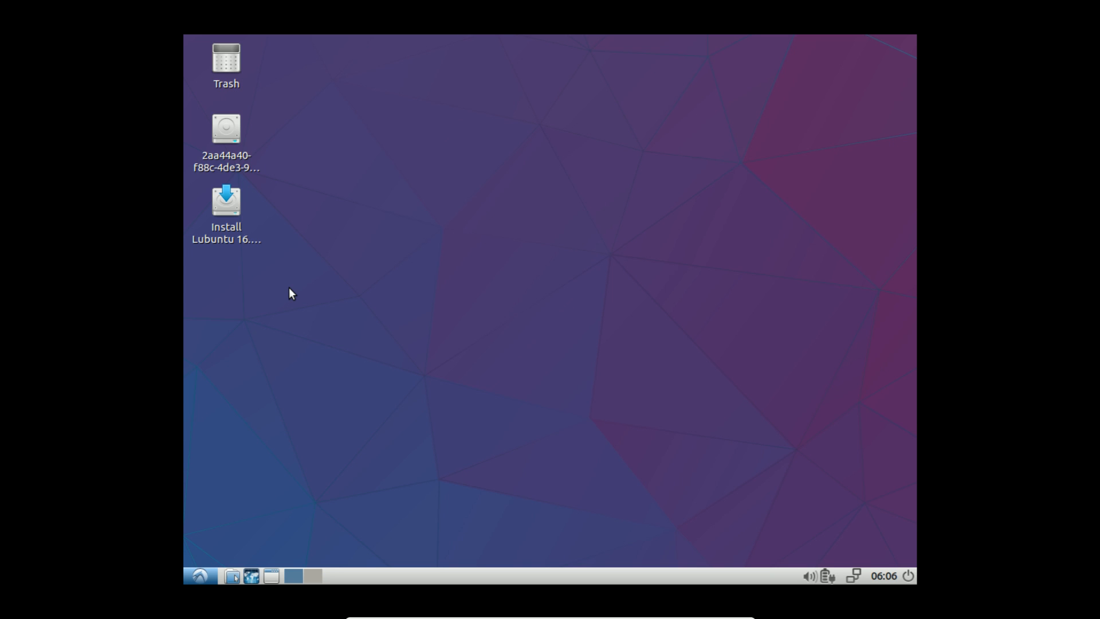
mouse_move(810, 575)
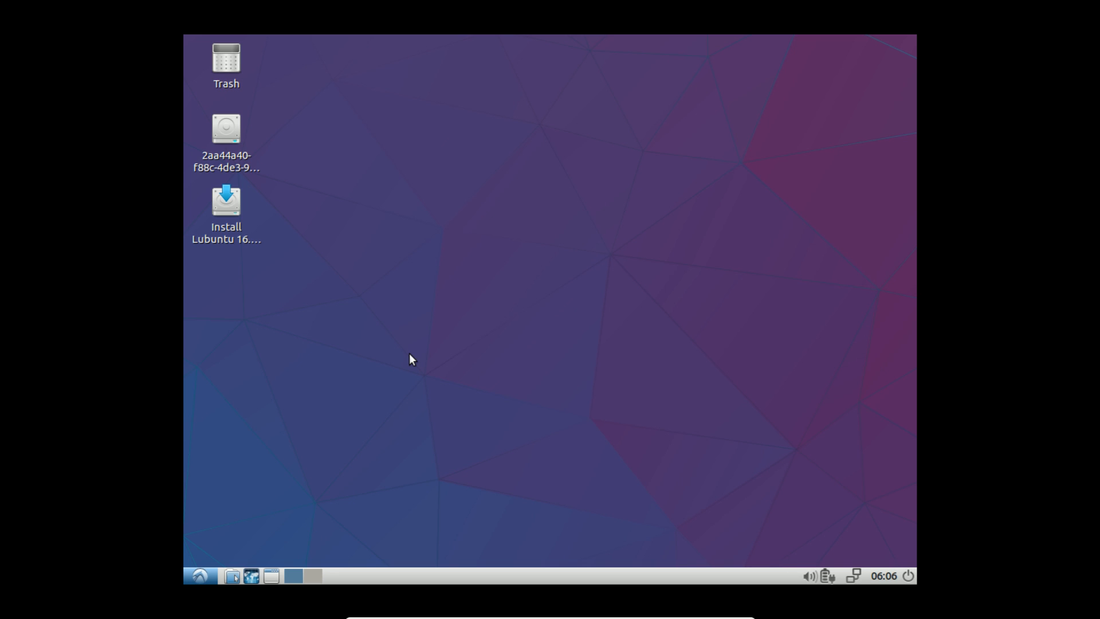
mouse_move(205, 551)
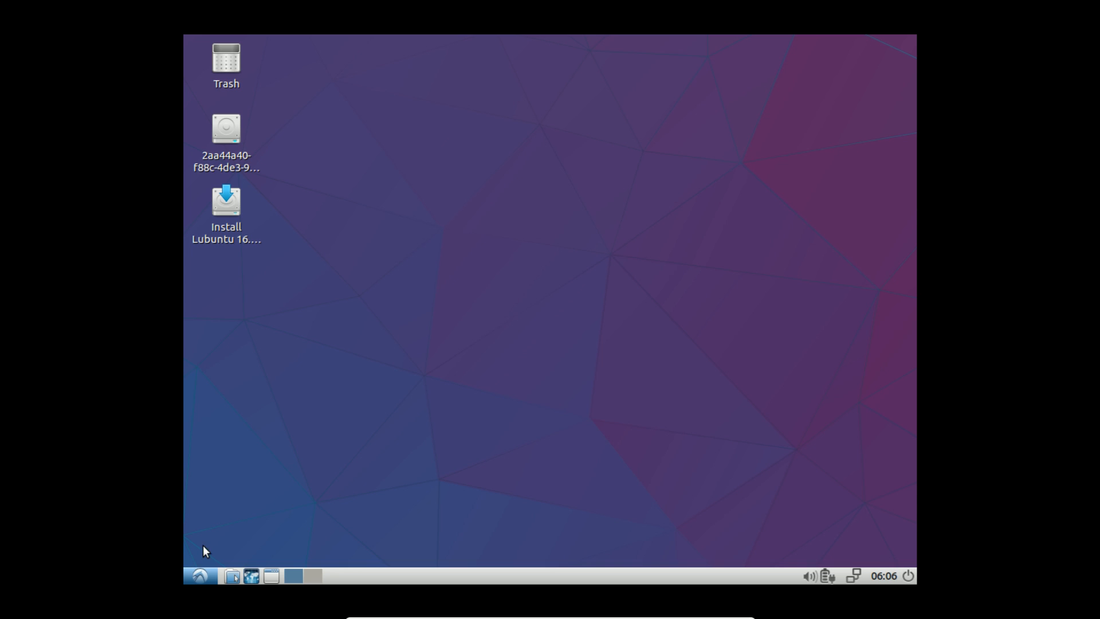
Step: Toggle the application menu and Run prompt, then bring up the Logout dialog
click(198, 576)
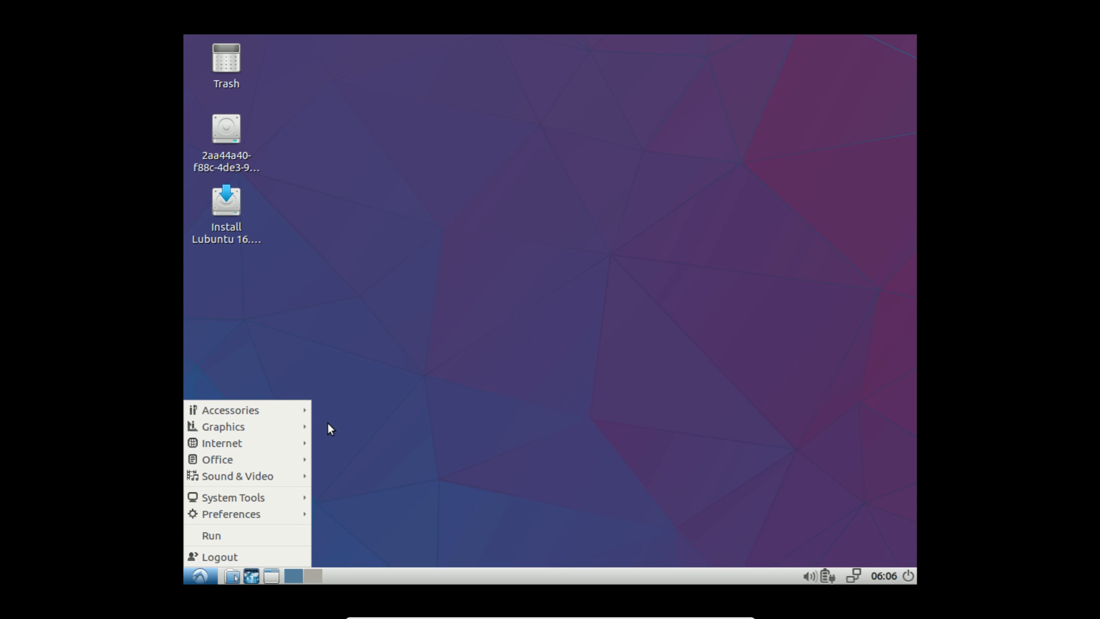
mouse_move(237, 476)
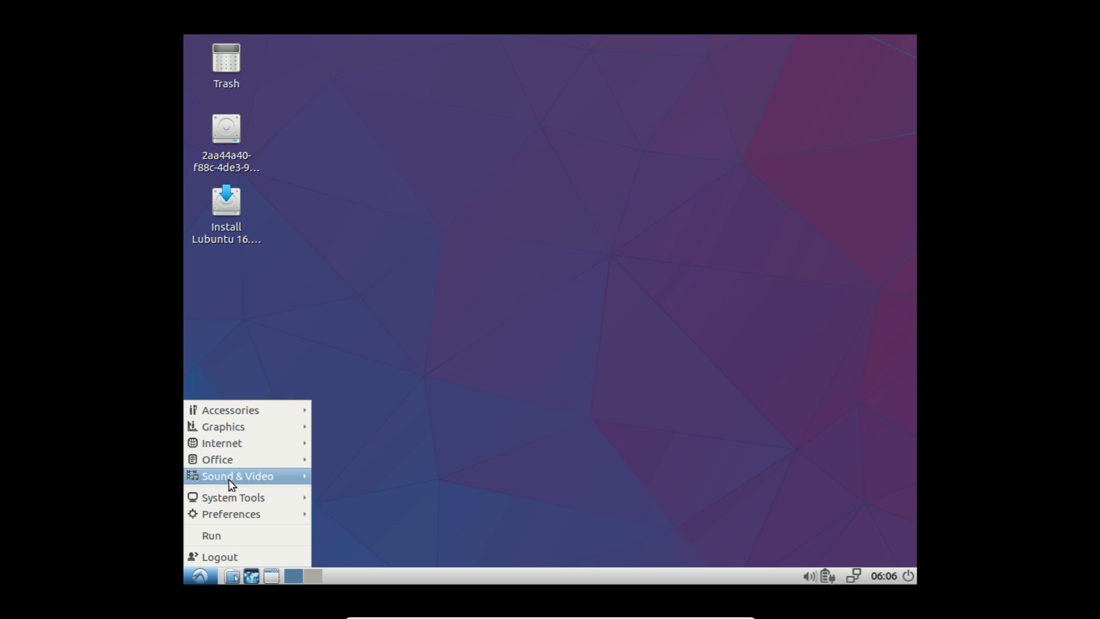
click(198, 575)
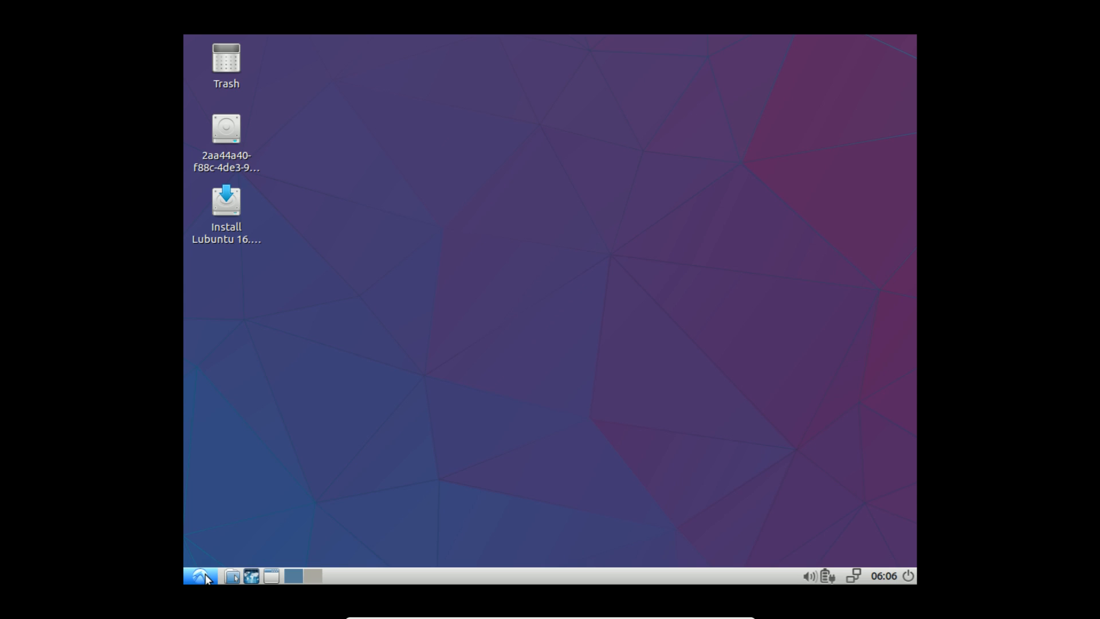
click(199, 576)
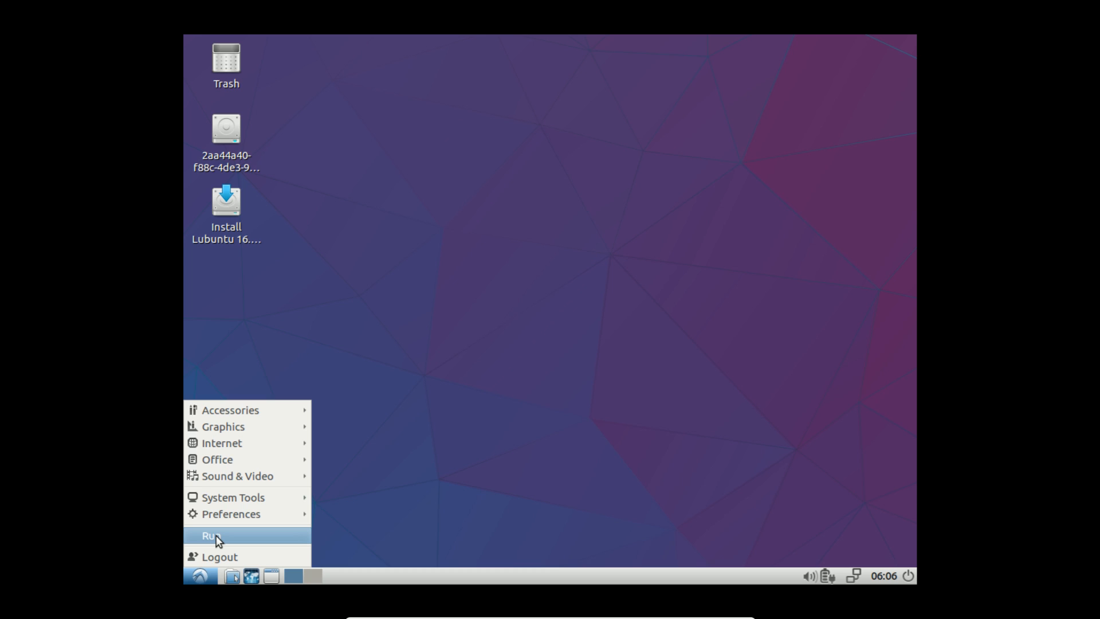
click(212, 535)
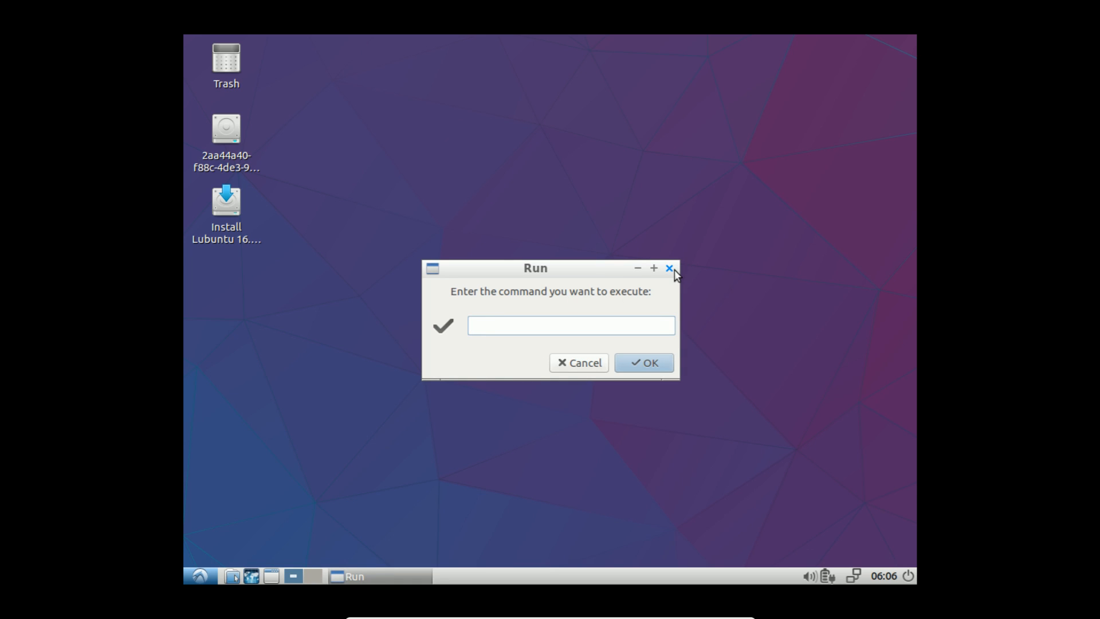
click(668, 268)
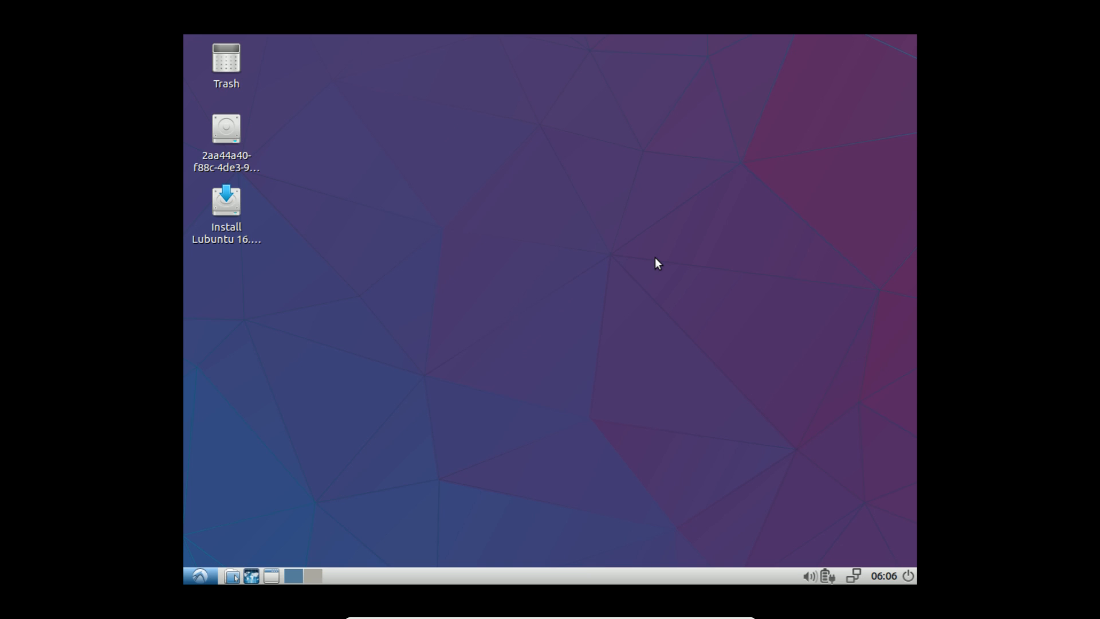
mouse_move(242, 260)
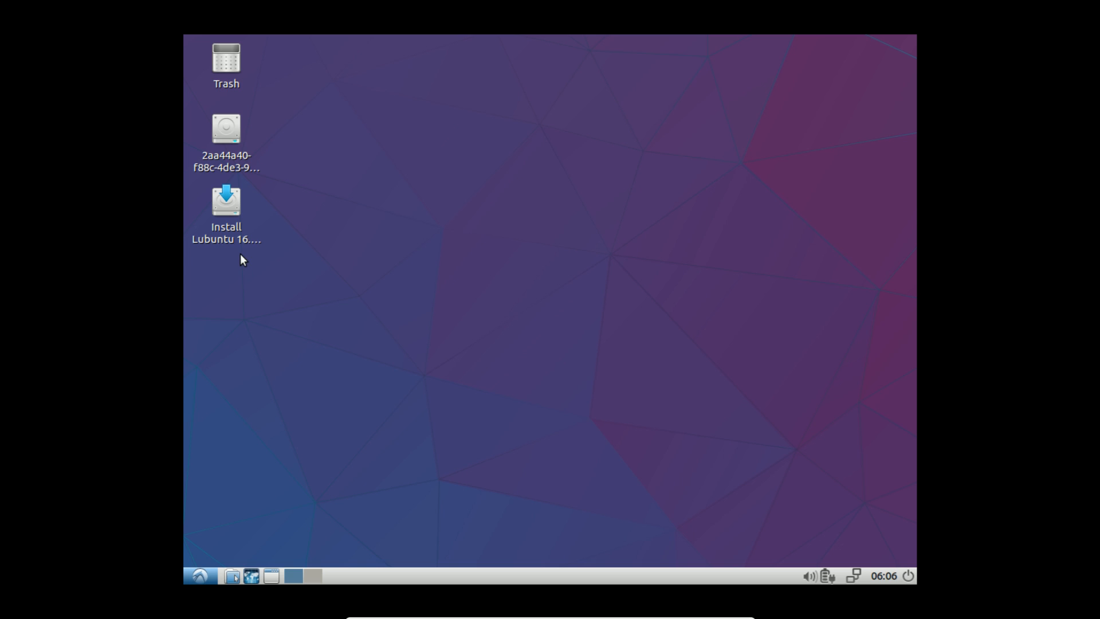
mouse_move(83, 458)
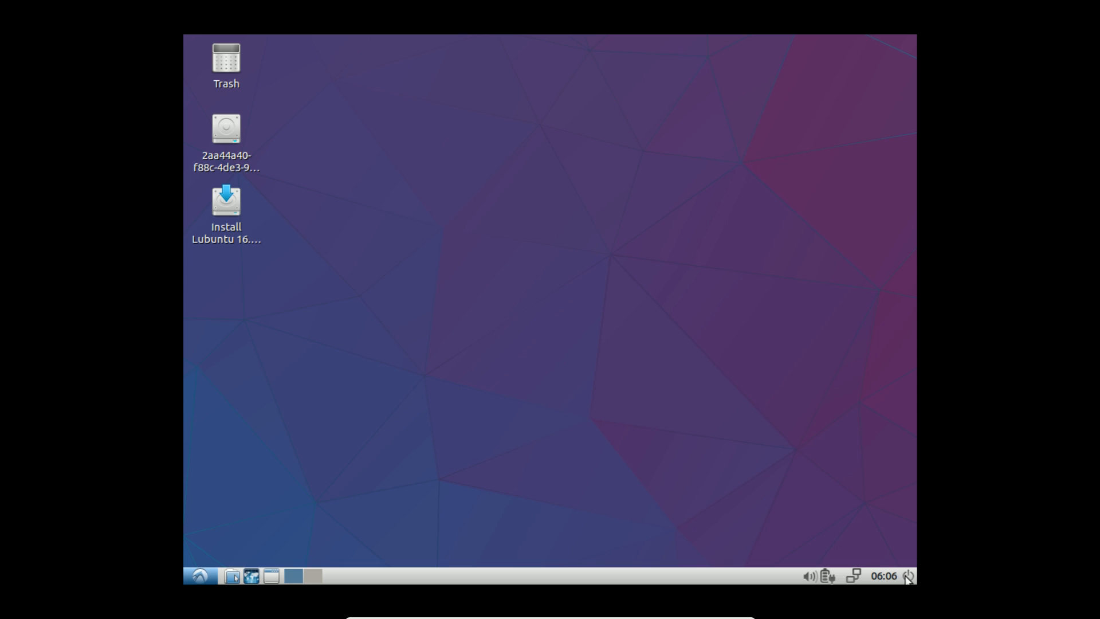
click(910, 576)
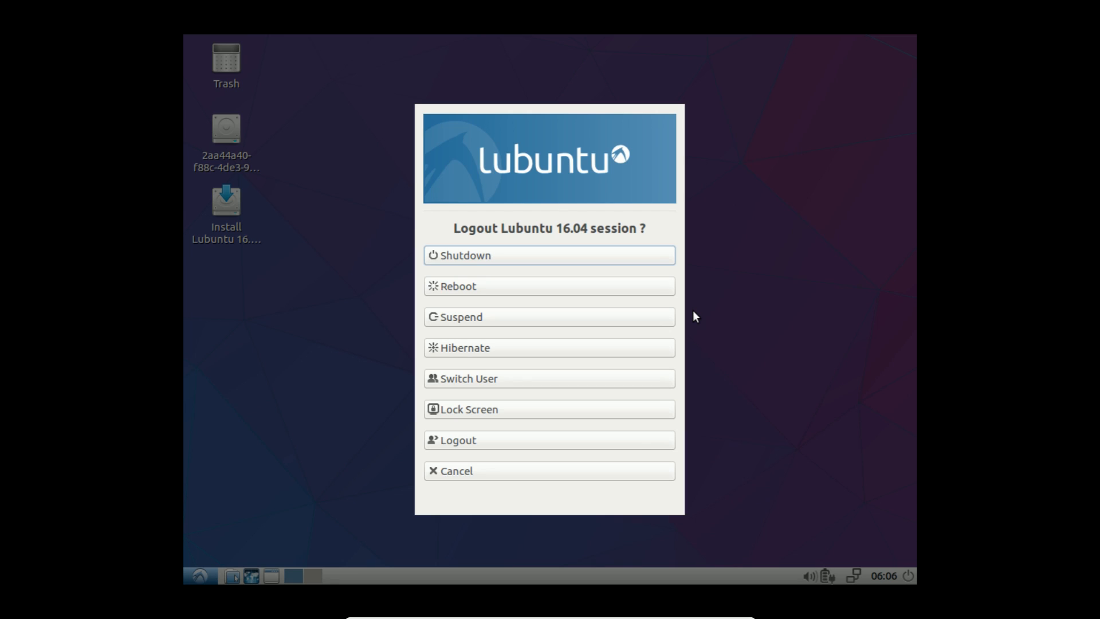
mouse_move(568, 404)
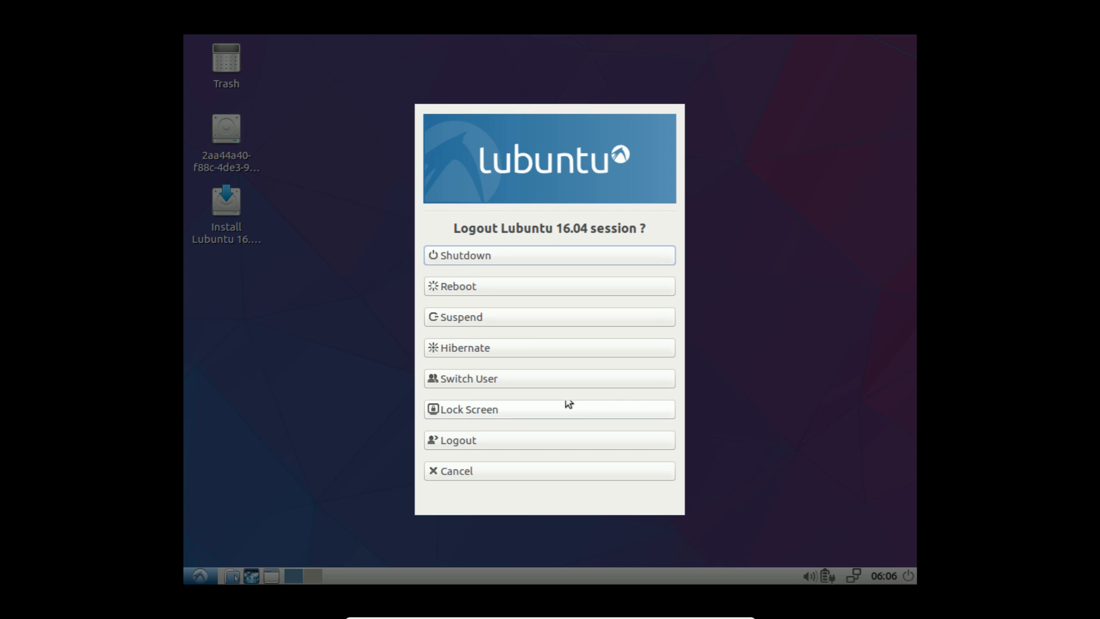
mouse_move(437, 269)
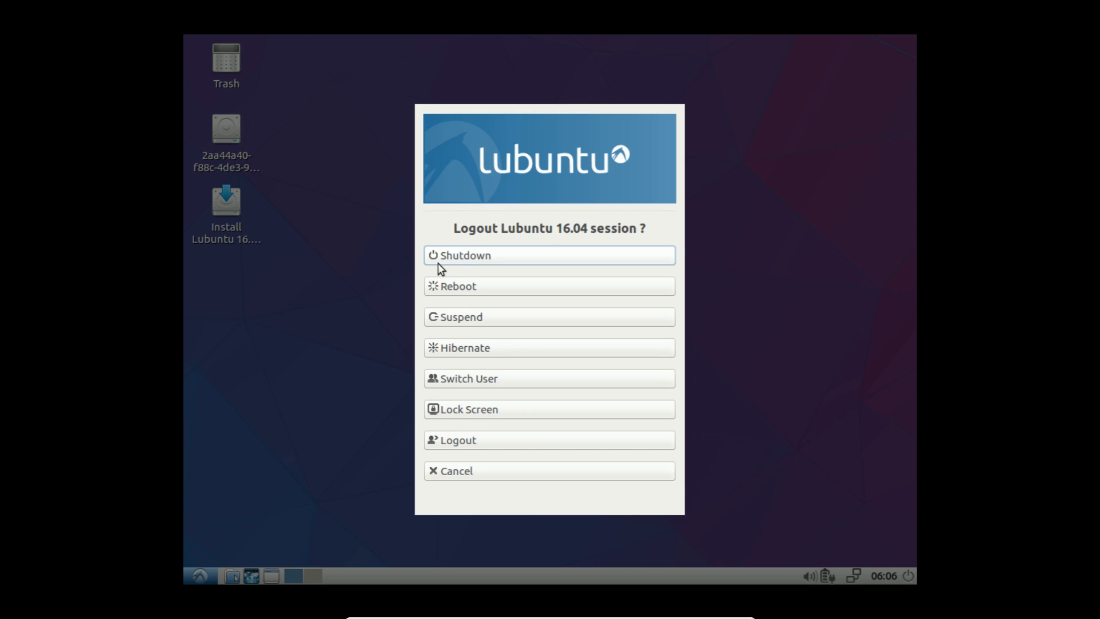
mouse_move(476, 322)
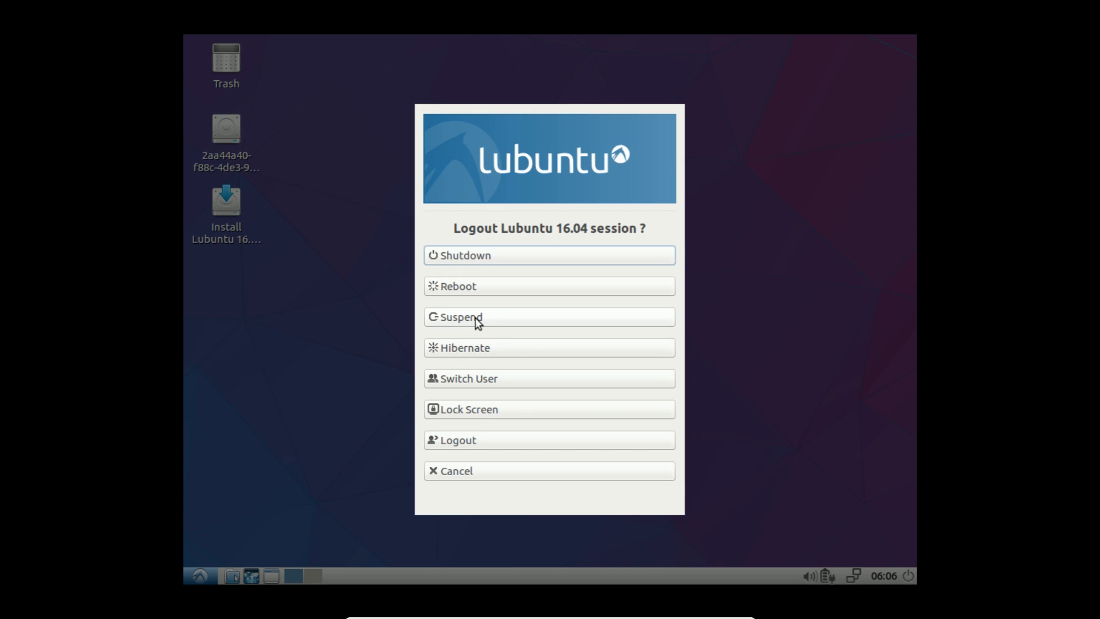
mouse_move(489, 471)
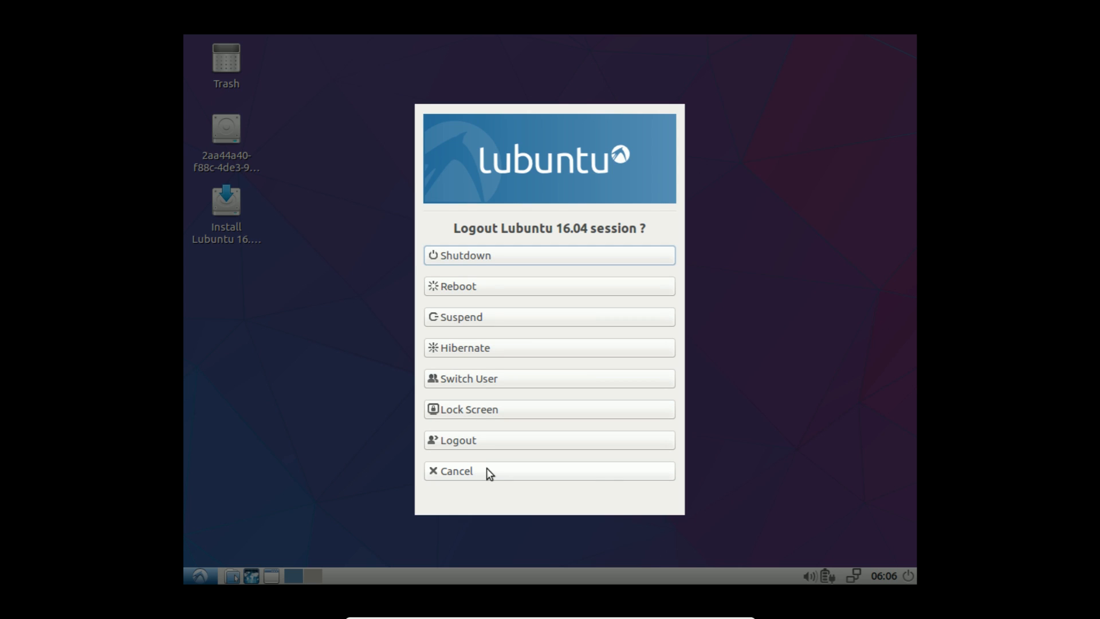
Step: Cancel the logout prompt, then briefly open and close the calendar and volume pop-ups
click(456, 471)
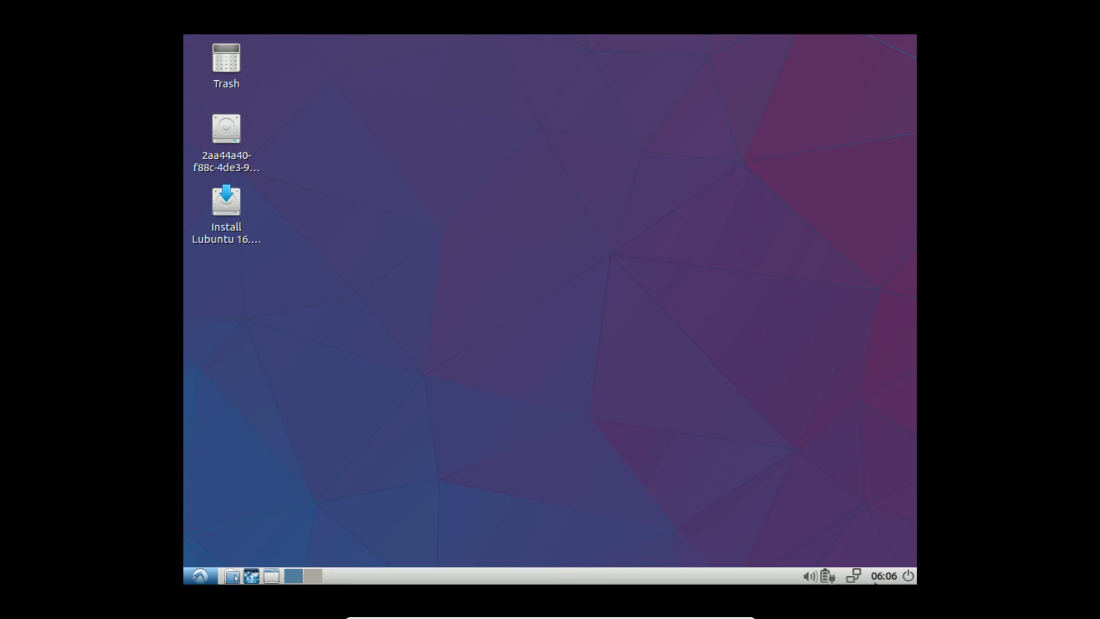
click(888, 575)
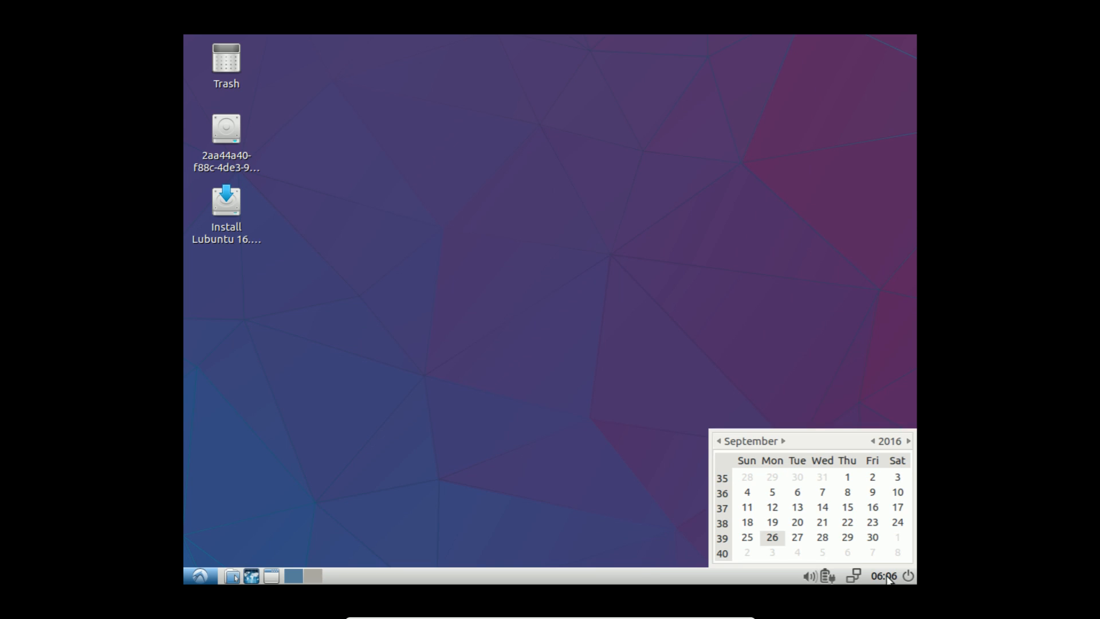
click(855, 576)
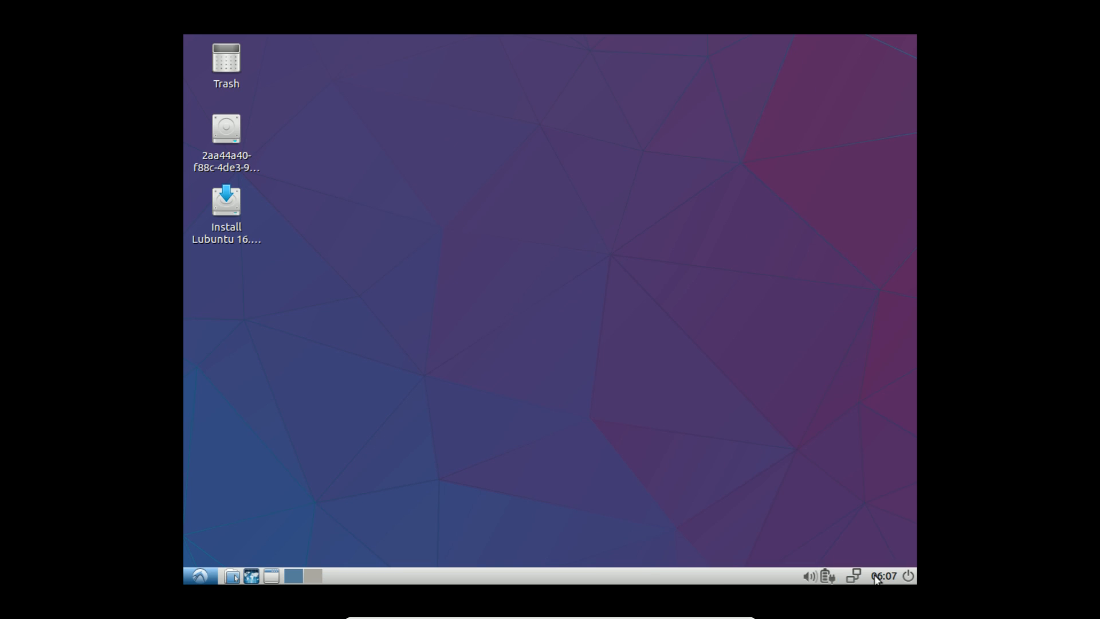
mouse_move(826, 575)
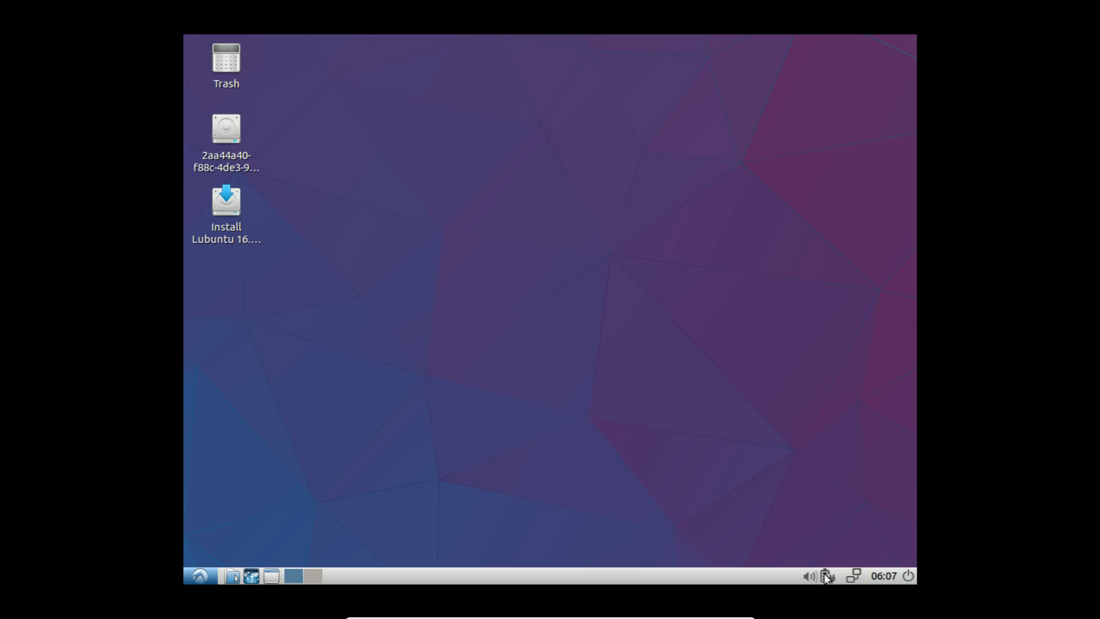
click(807, 576)
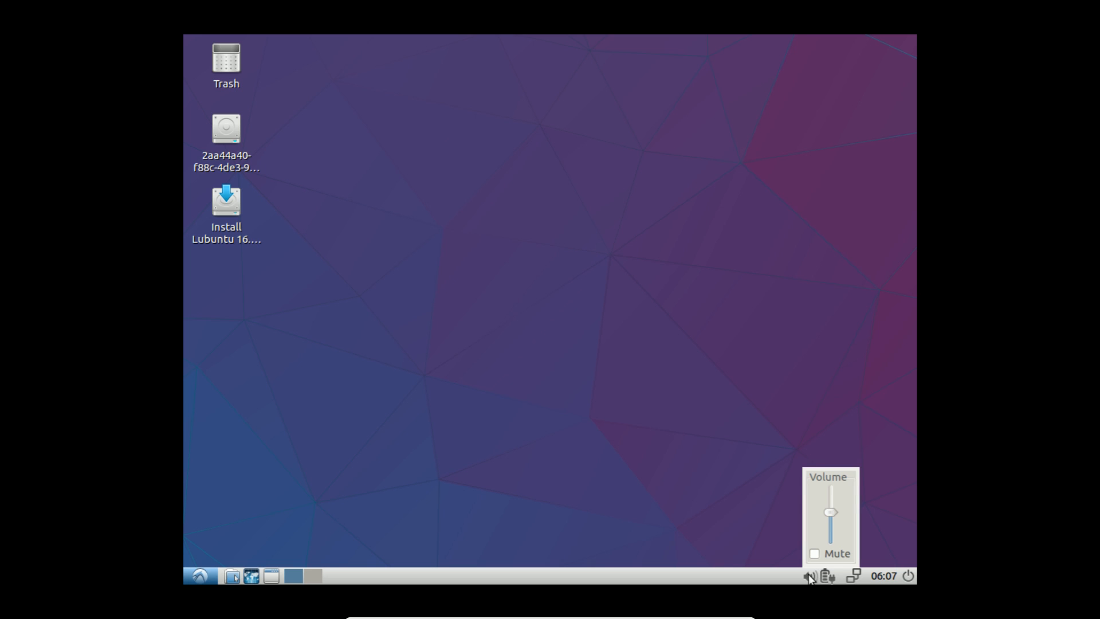
click(884, 575)
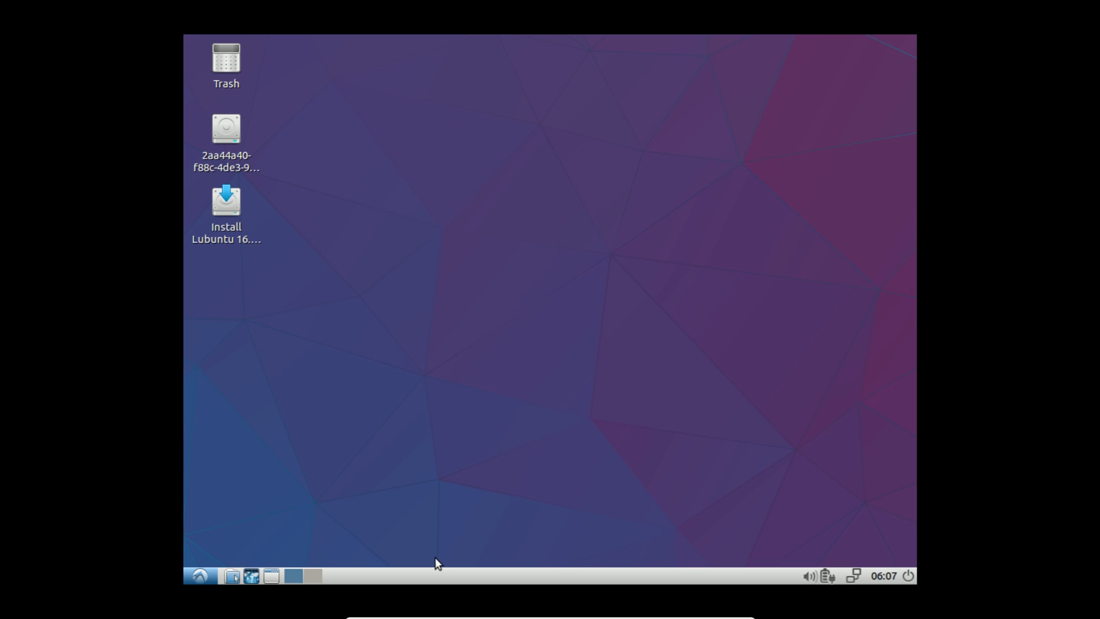
Step: Switch to desktop 2 using the panel pager
click(302, 575)
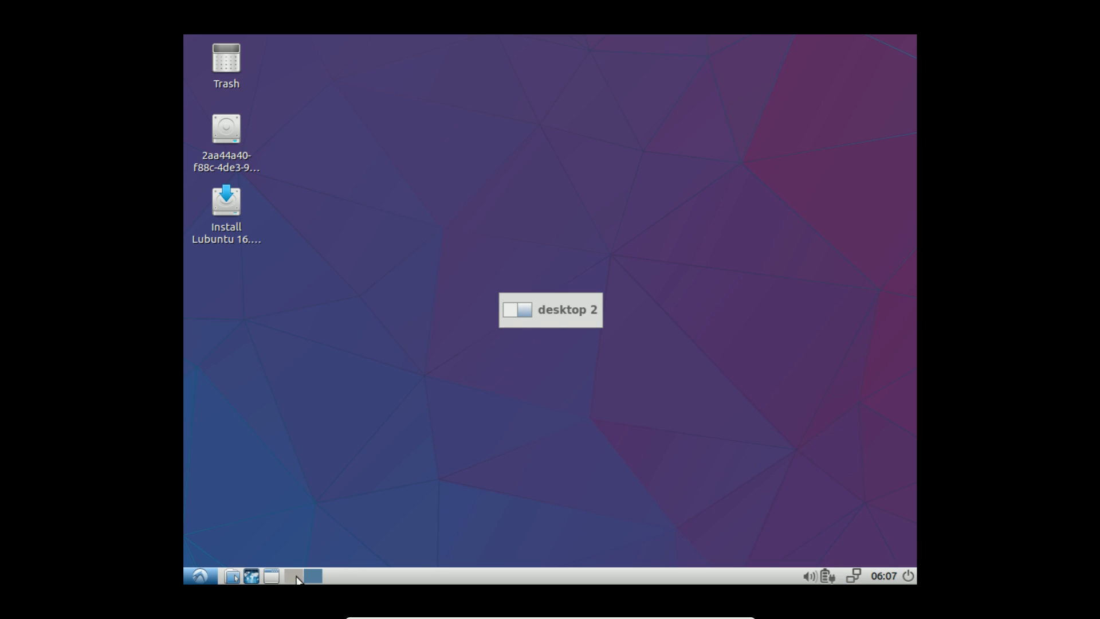
mouse_move(541, 342)
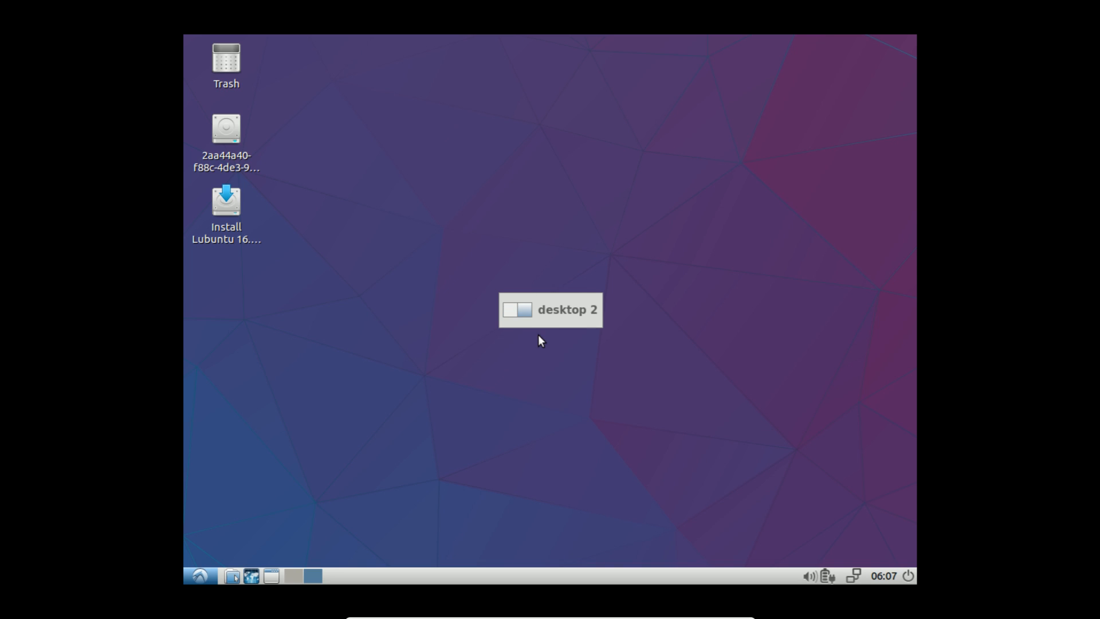
mouse_move(544, 342)
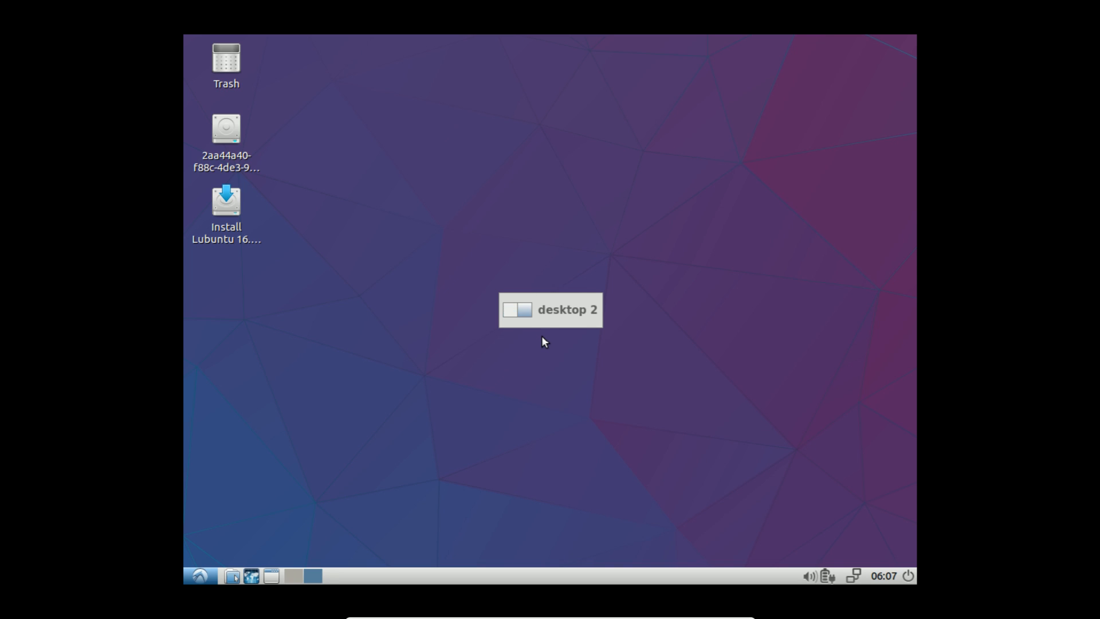
mouse_move(538, 360)
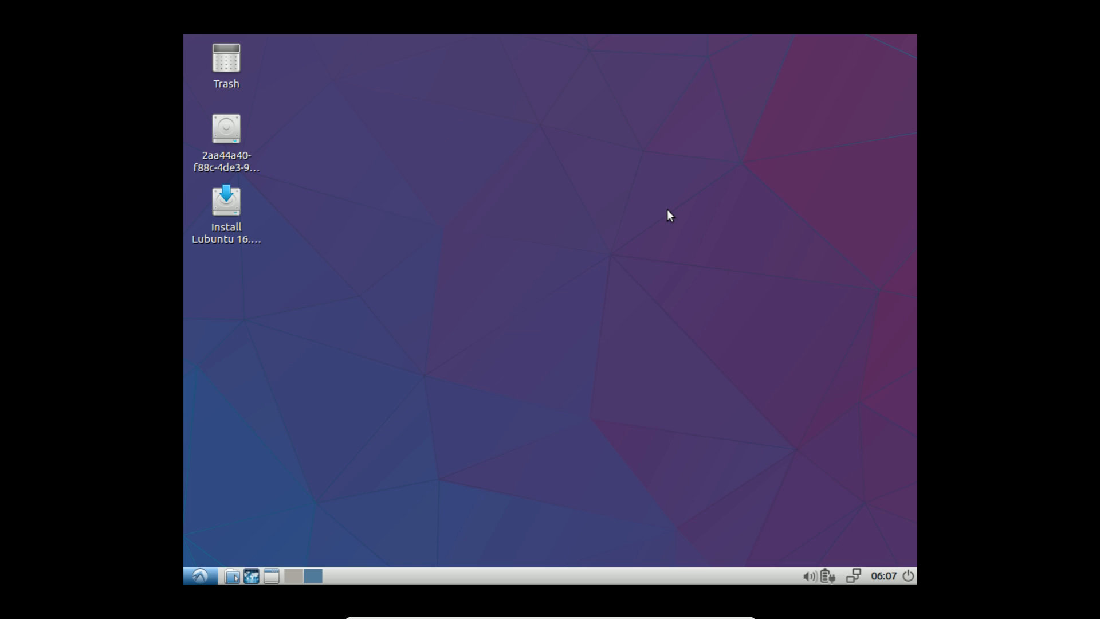
mouse_move(943, 21)
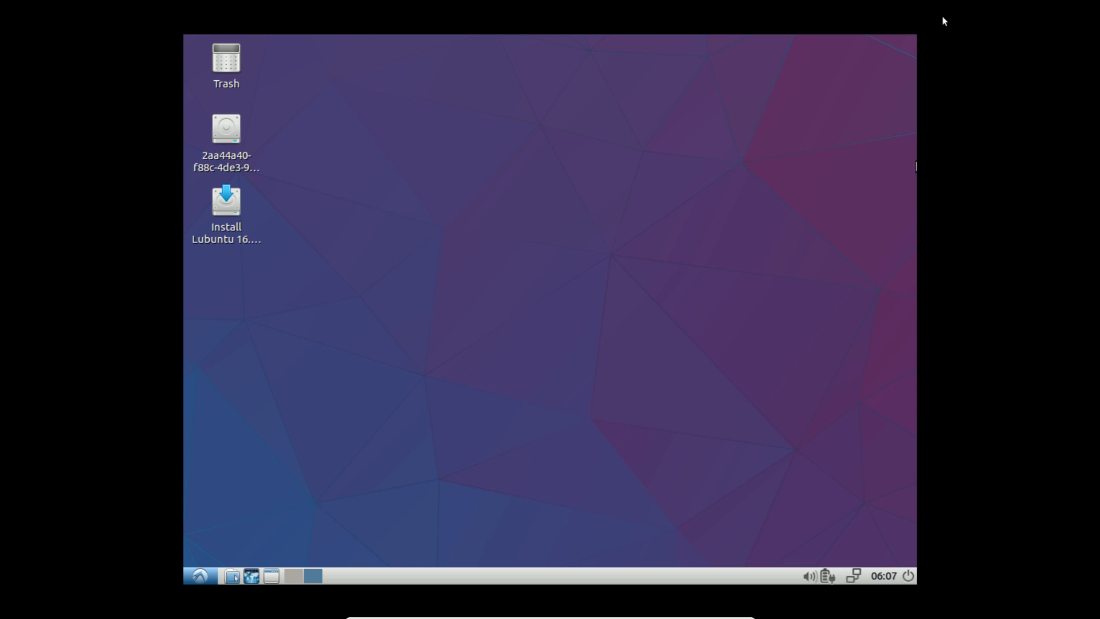
Step: Open Desktop Preferences from the desktop's right-click menu
right_click(627, 263)
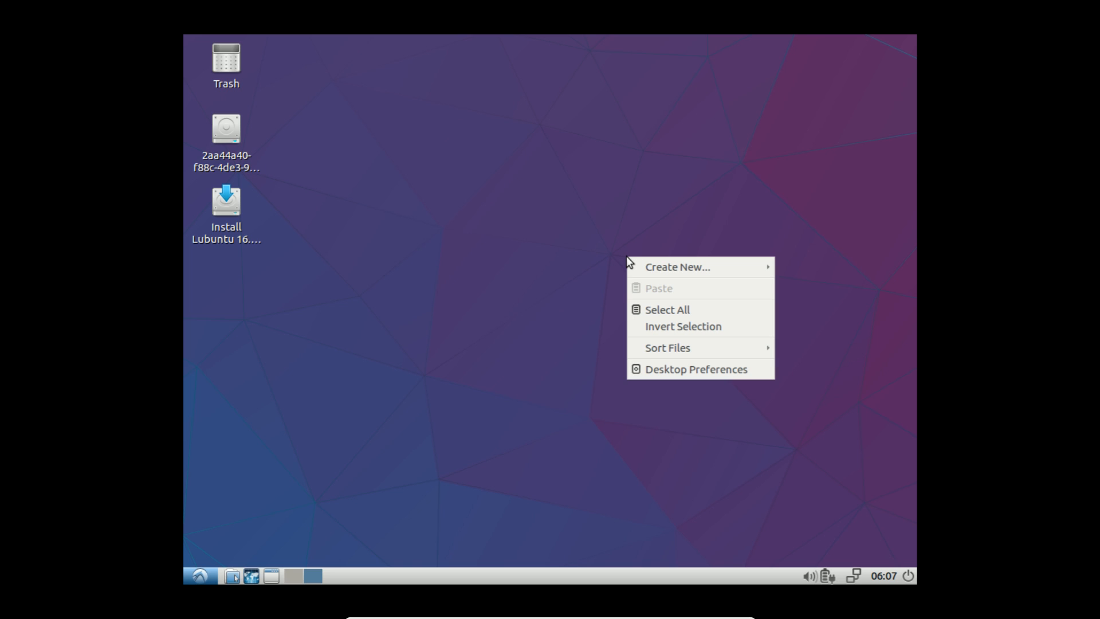
mouse_move(677, 267)
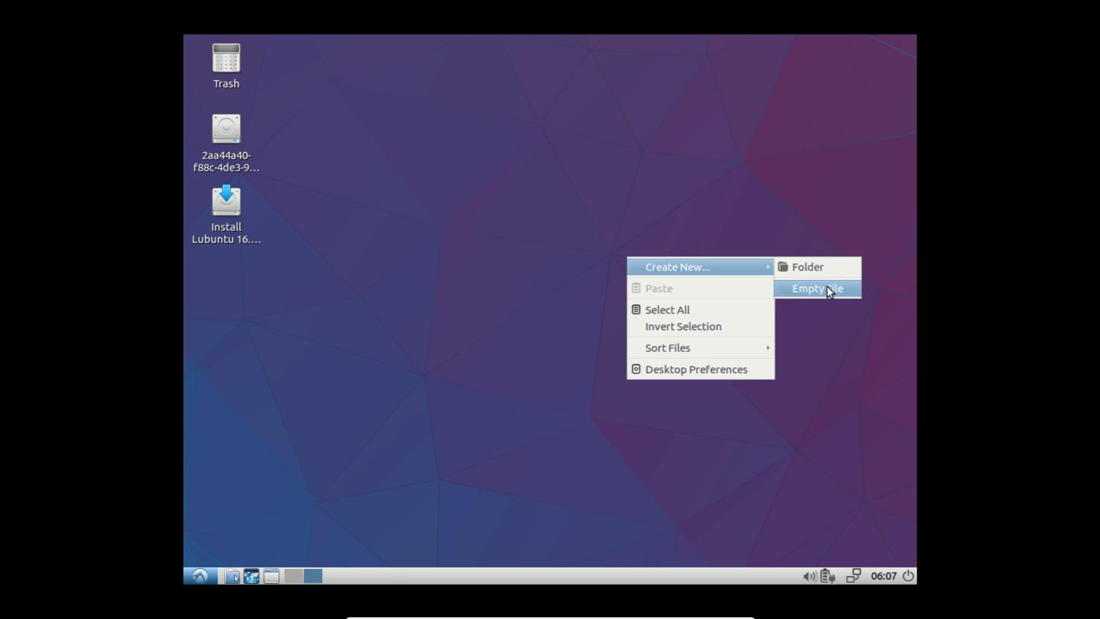
mouse_move(712, 378)
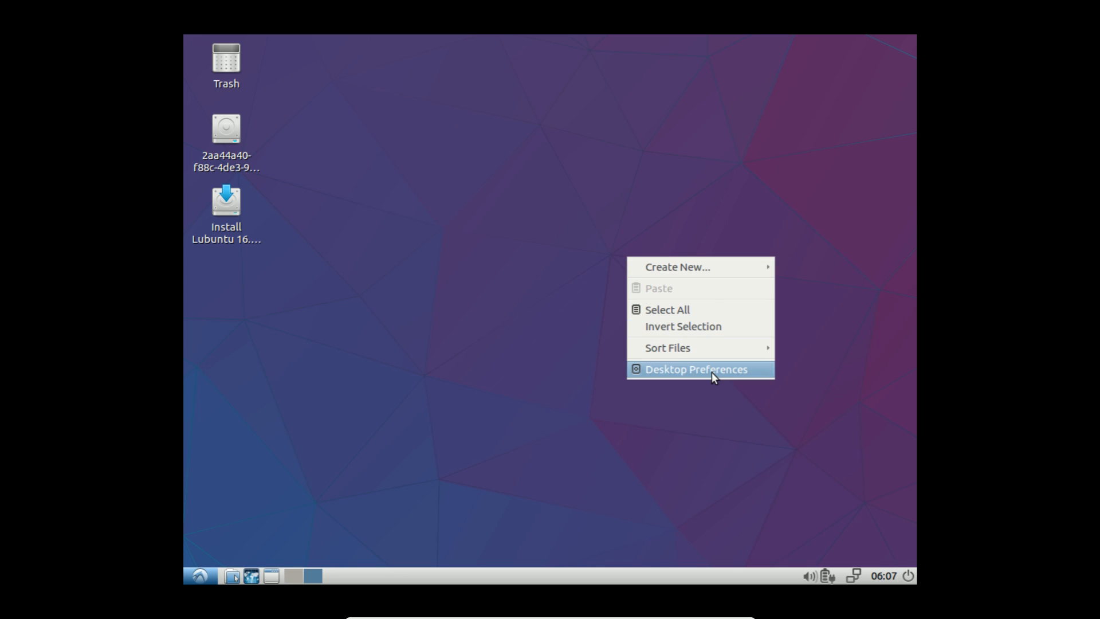
click(698, 369)
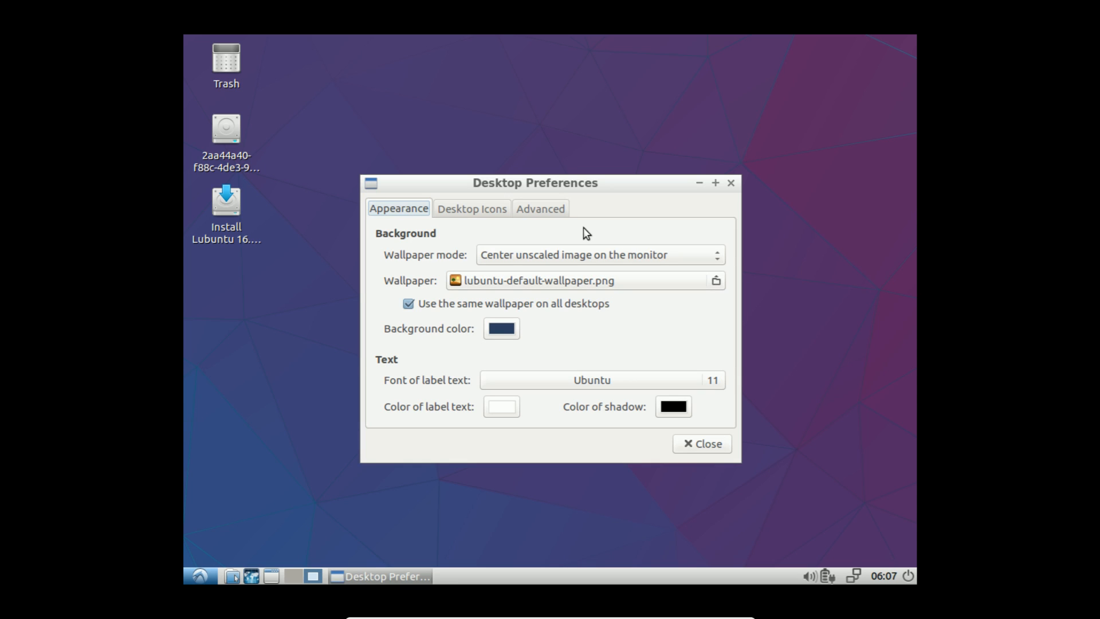
mouse_move(504, 207)
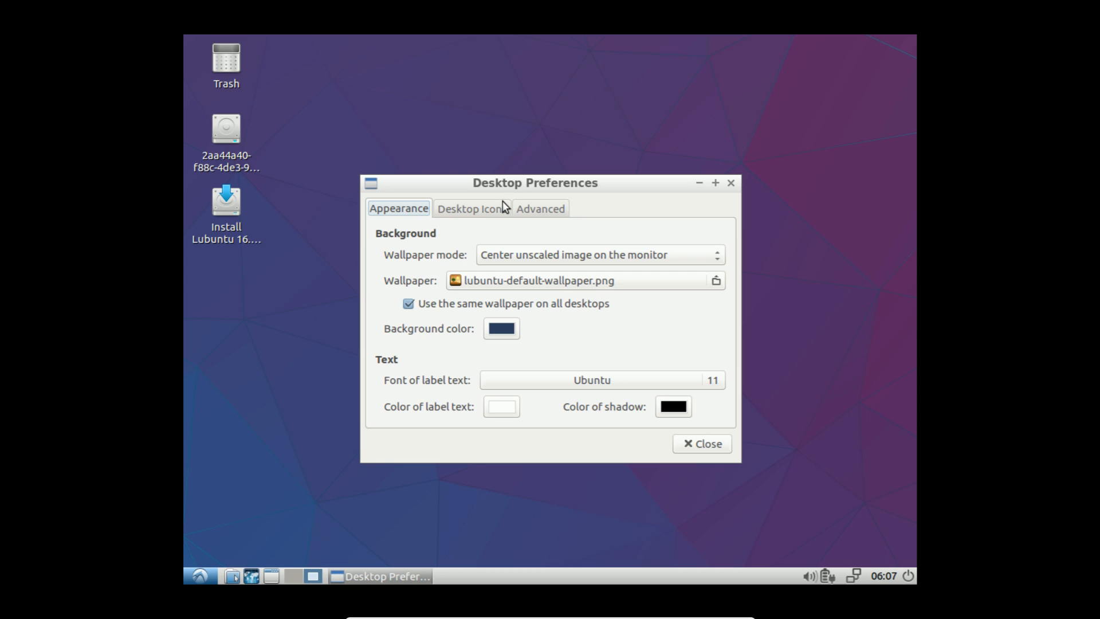
Step: Enable 'Show Documents folder' under Desktop Icons, check Advanced, then return to Appearance
click(472, 209)
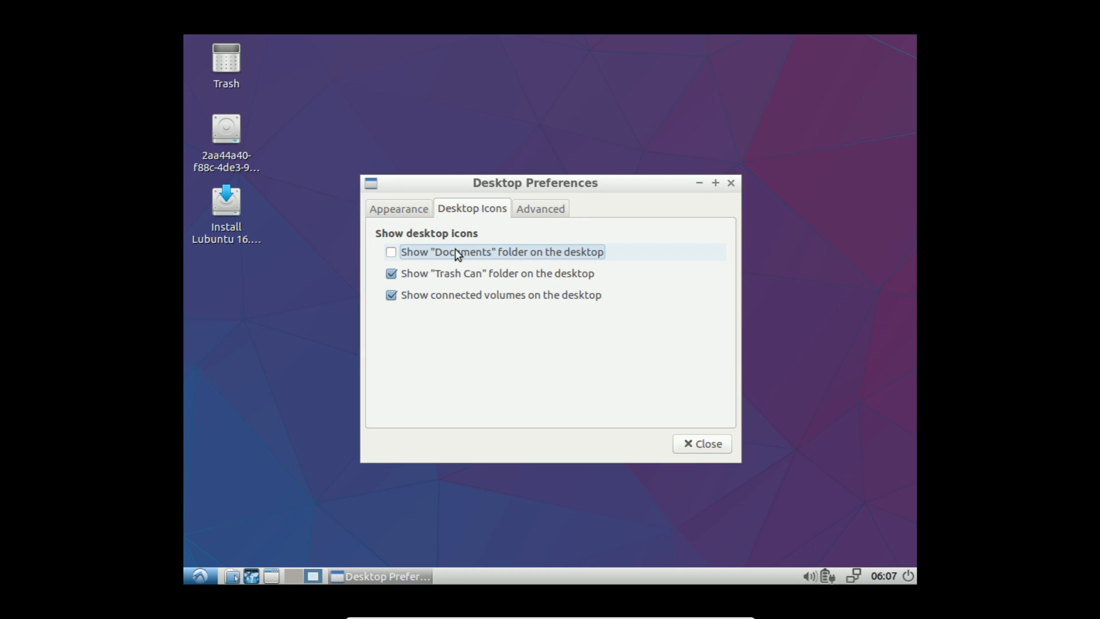
click(391, 252)
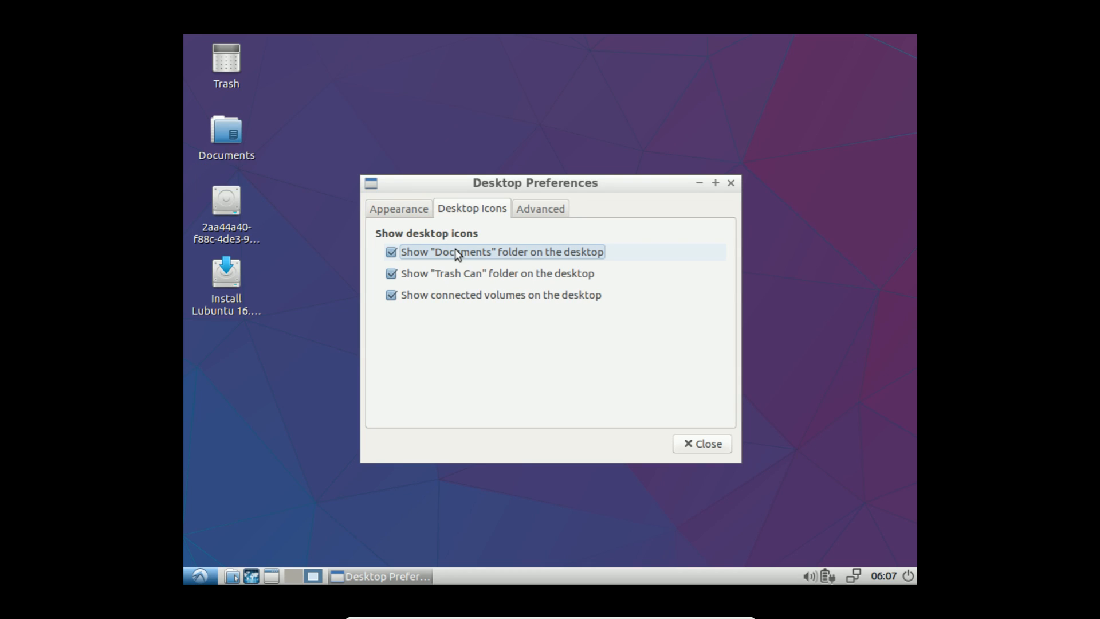
click(540, 209)
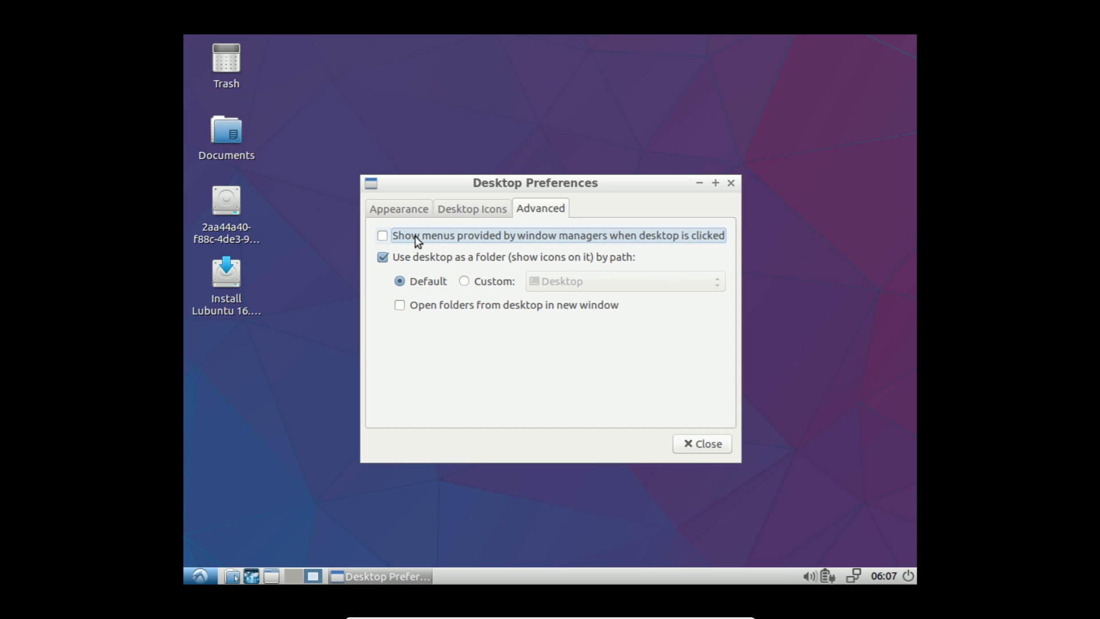
mouse_move(410, 244)
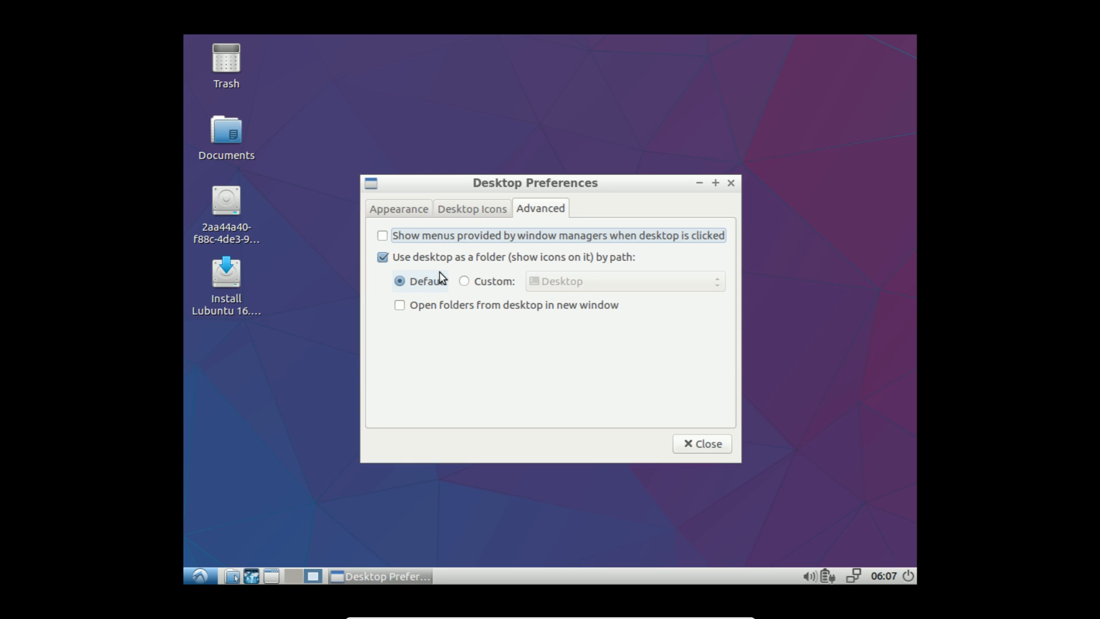
mouse_move(390, 222)
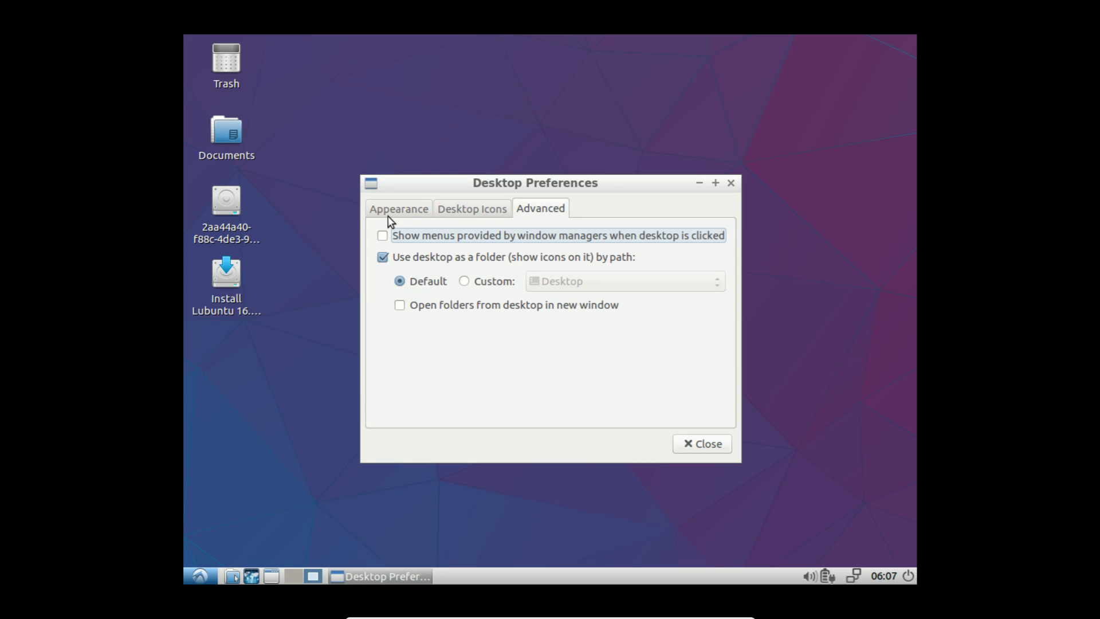
click(398, 209)
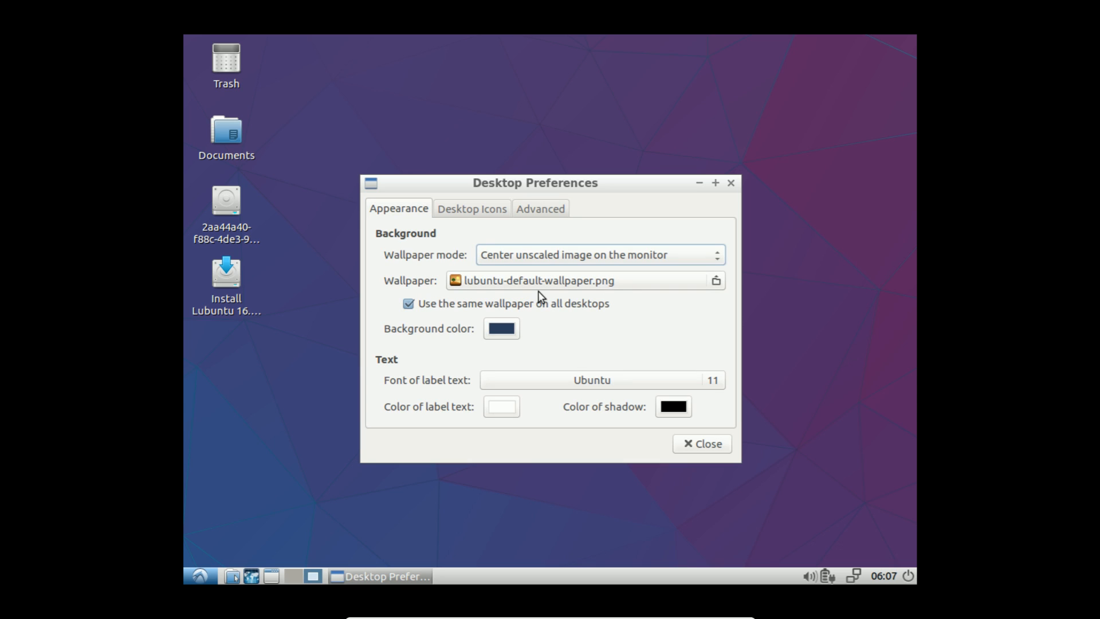
mouse_move(615, 437)
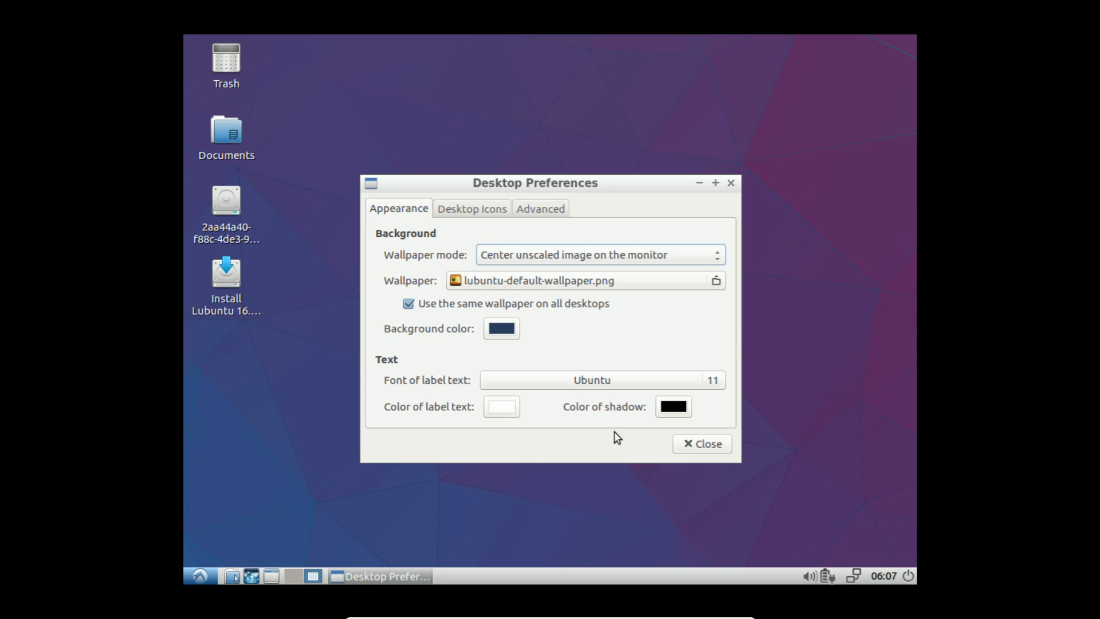
mouse_move(642, 439)
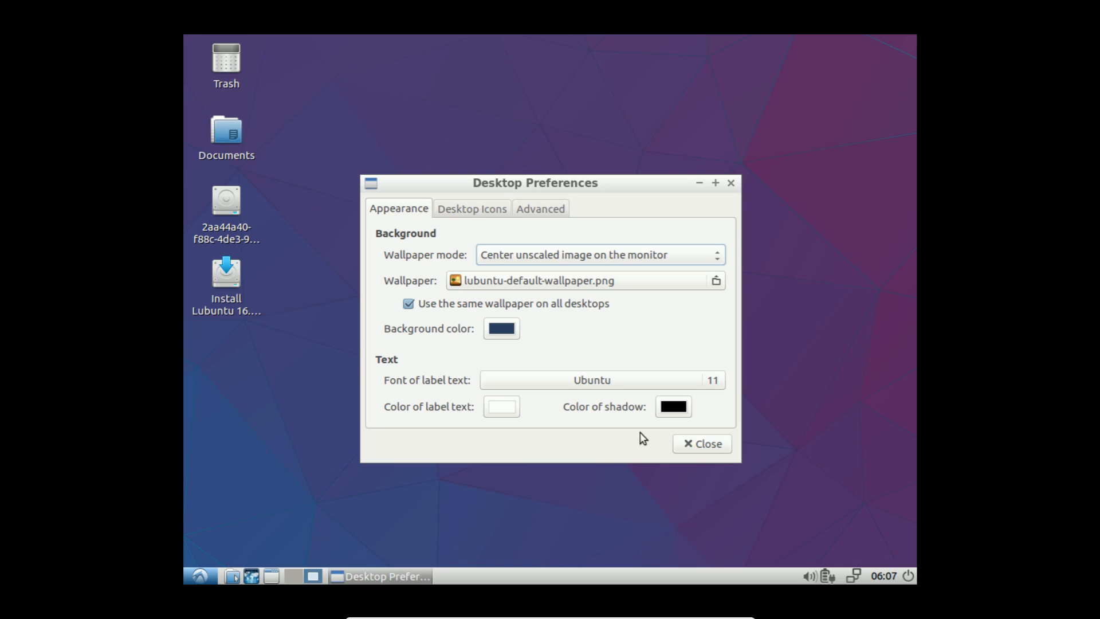
Step: Close the Desktop Preferences window
click(700, 444)
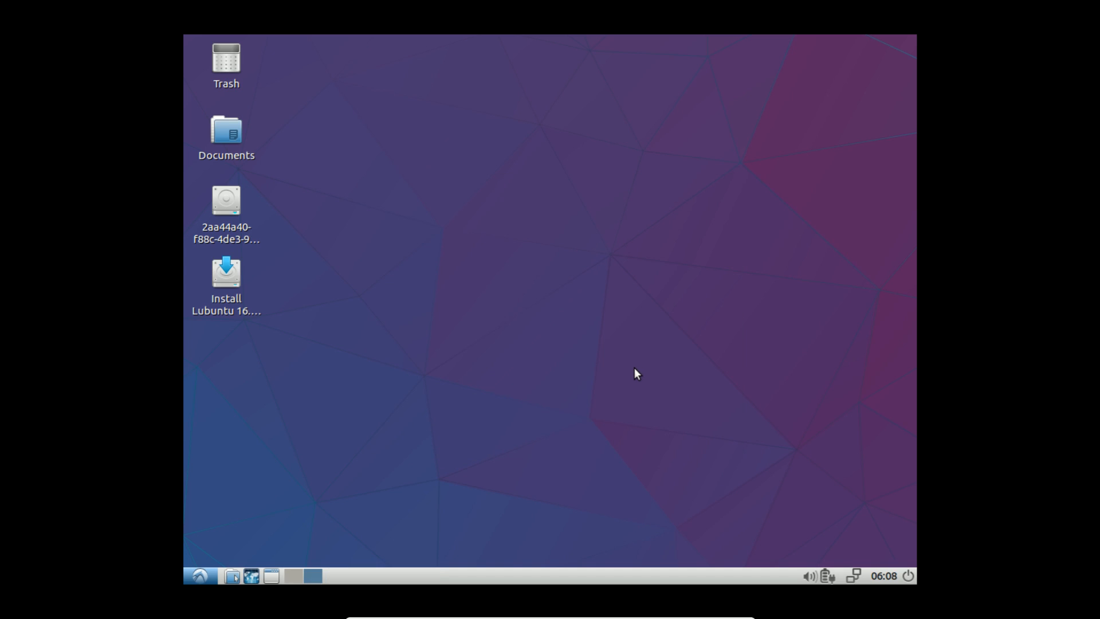
mouse_move(585, 403)
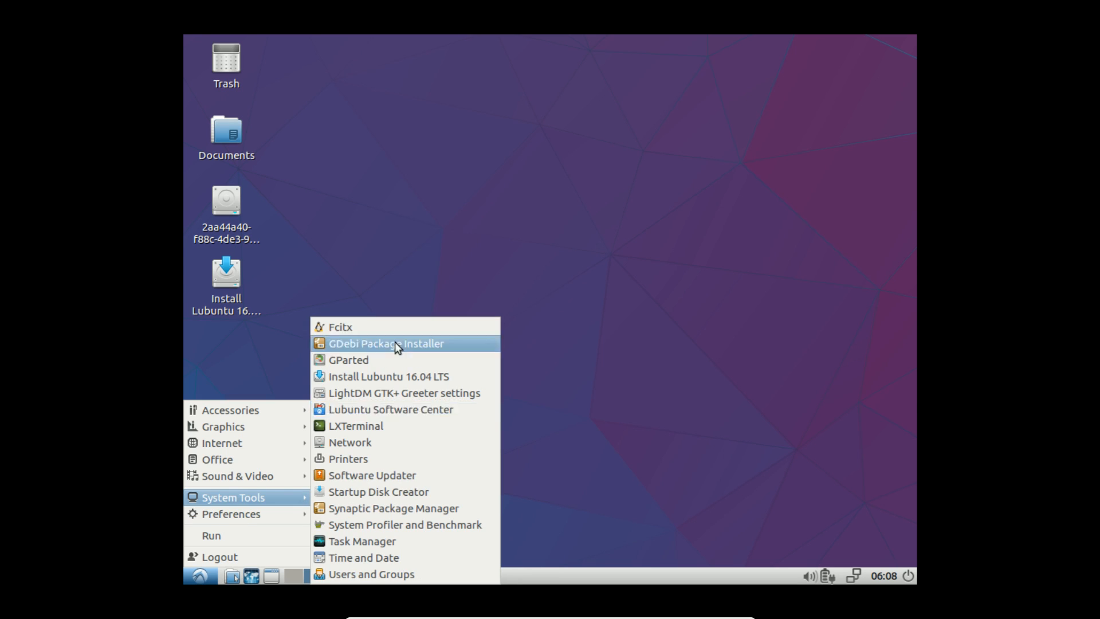
mouse_move(391, 326)
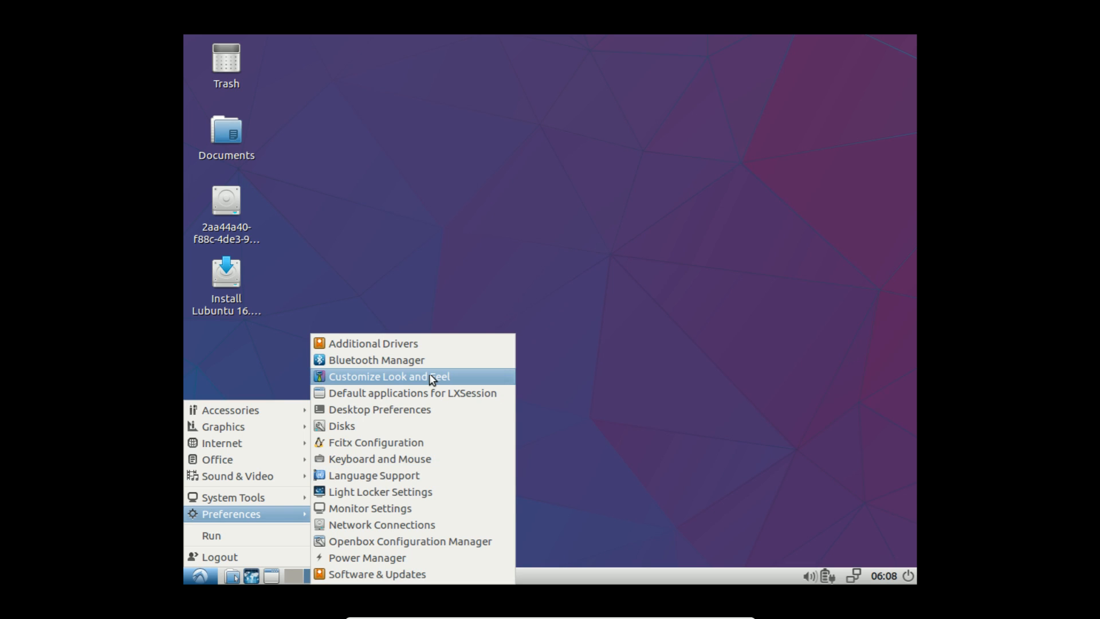
mouse_move(412, 392)
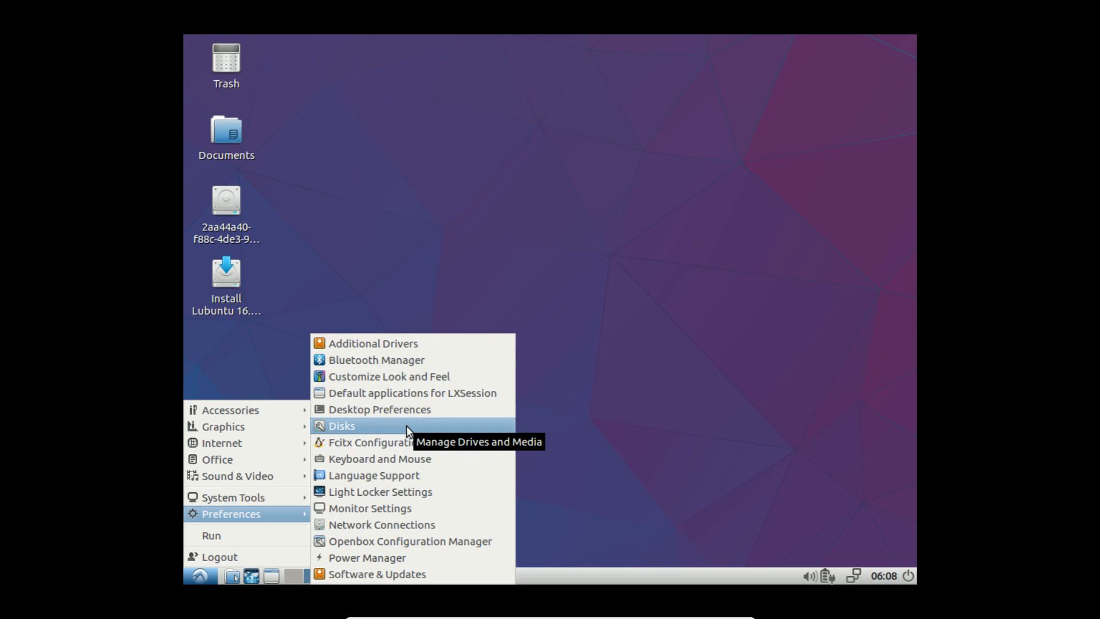
mouse_move(369, 509)
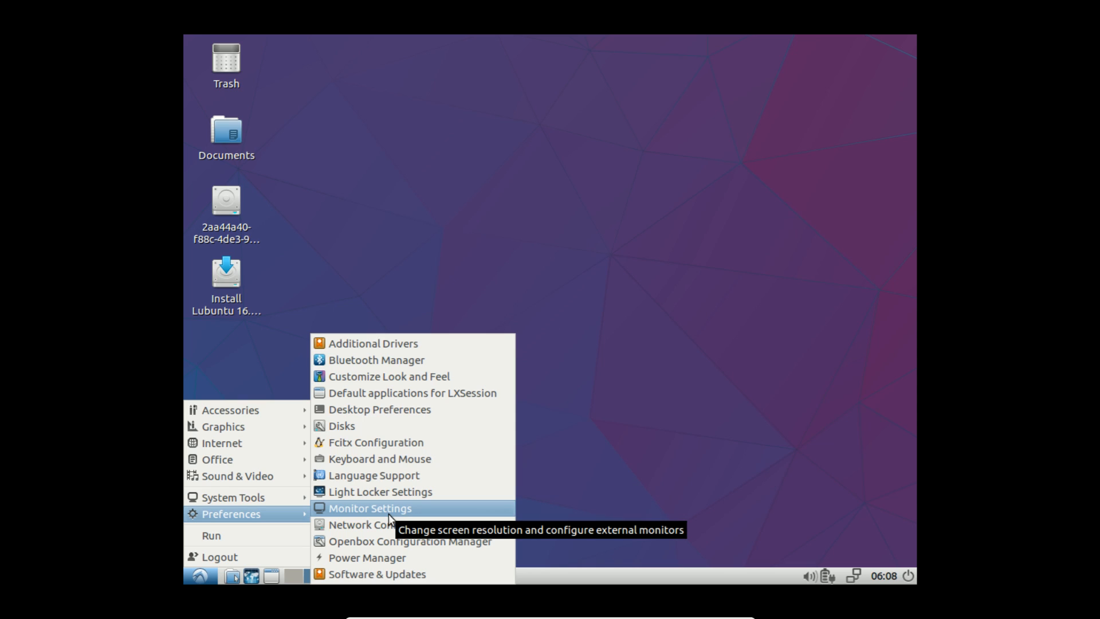
mouse_move(390, 541)
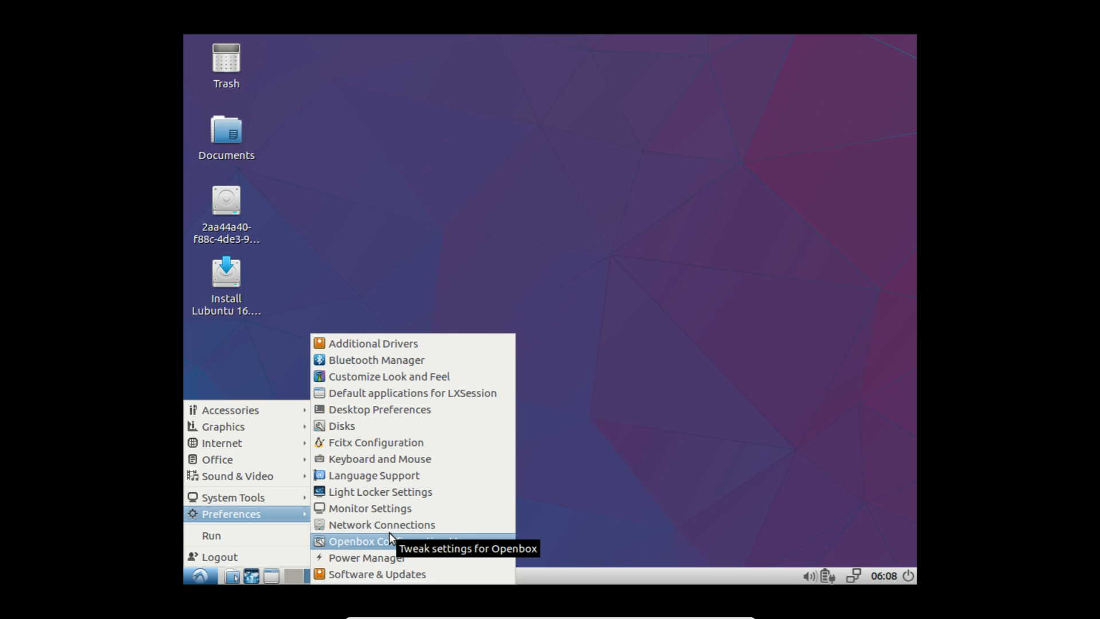
mouse_move(382, 524)
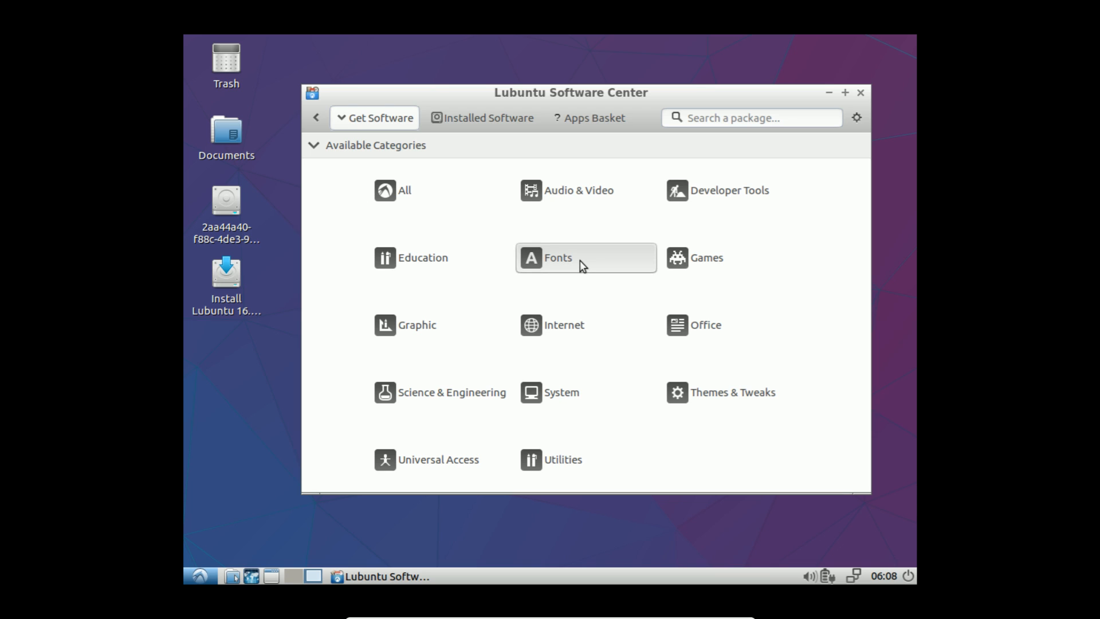
mouse_move(959, 333)
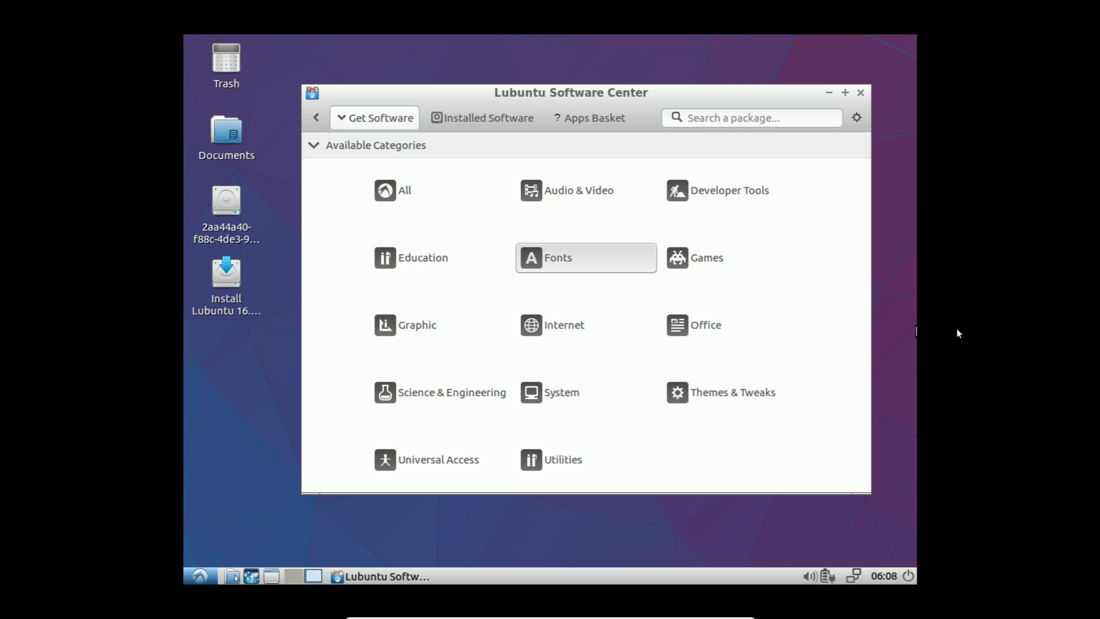
Step: Browse the Fonts category package list in Lubuntu Software Center
click(585, 258)
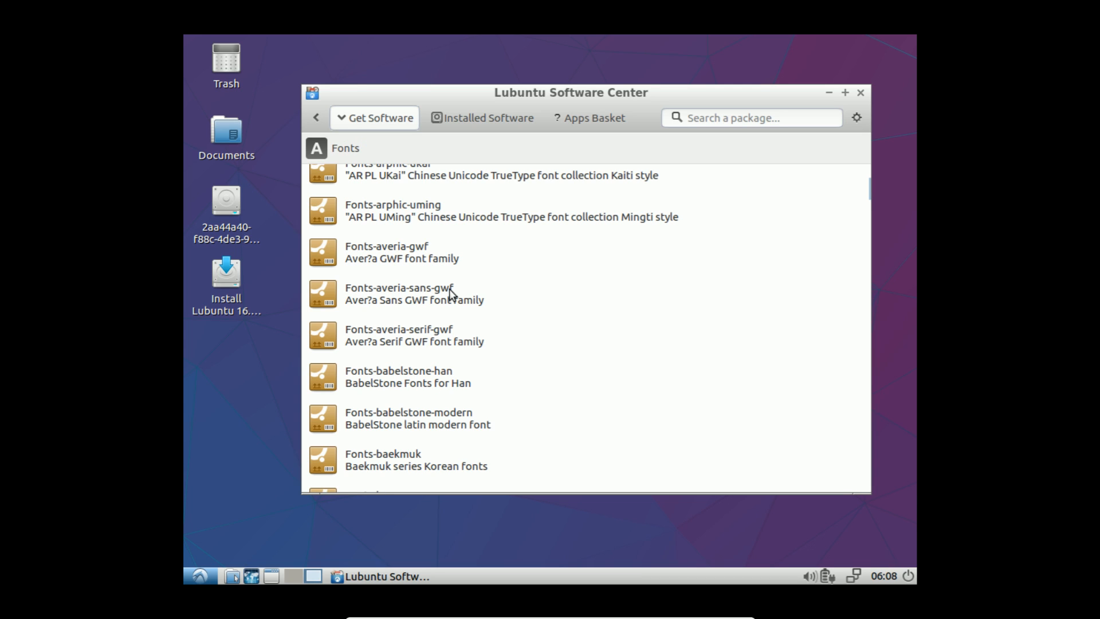
scroll(up, 3)
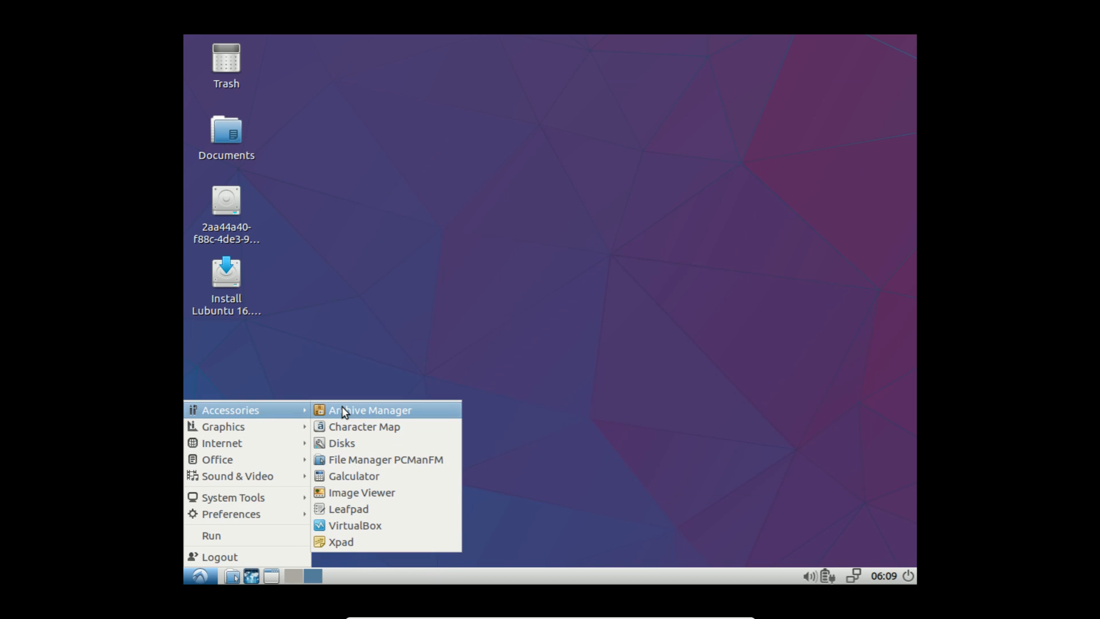
mouse_move(354, 476)
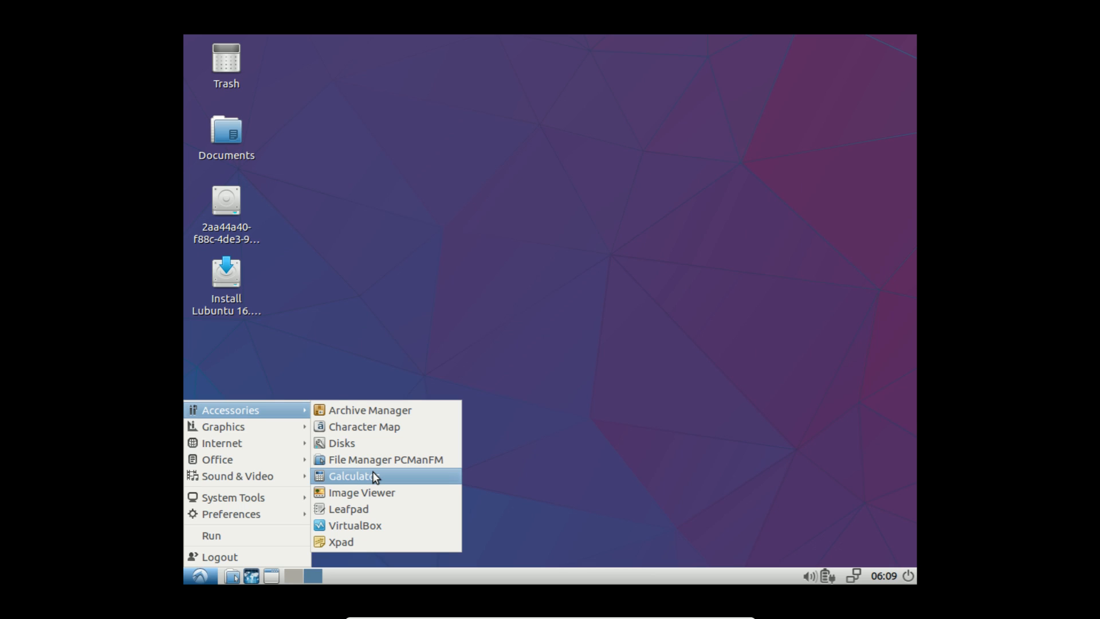
mouse_move(221, 443)
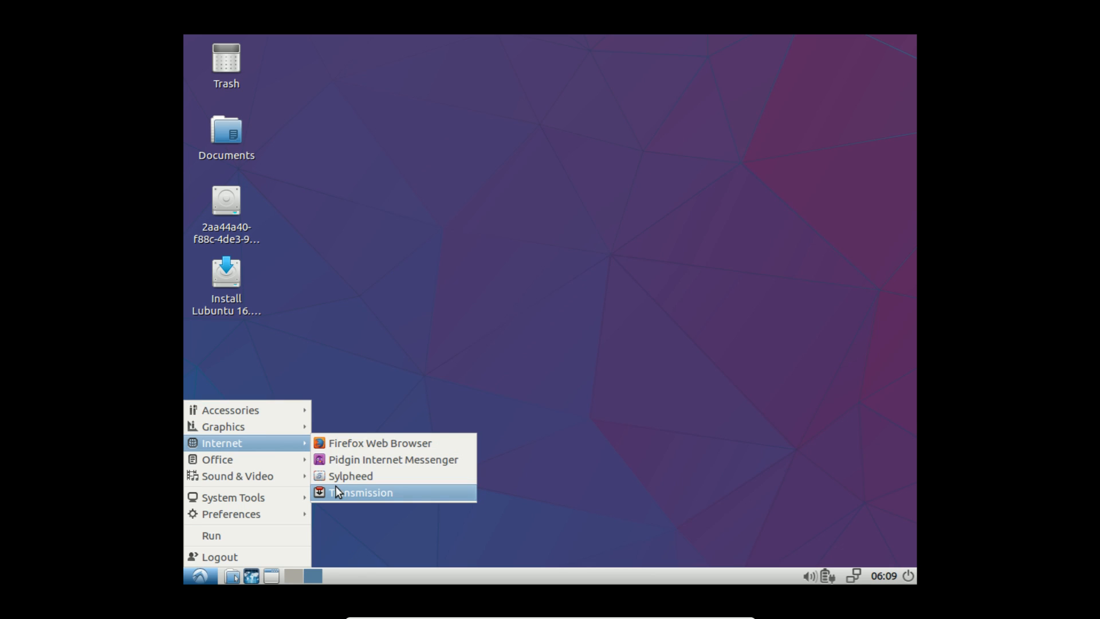
mouse_move(379, 443)
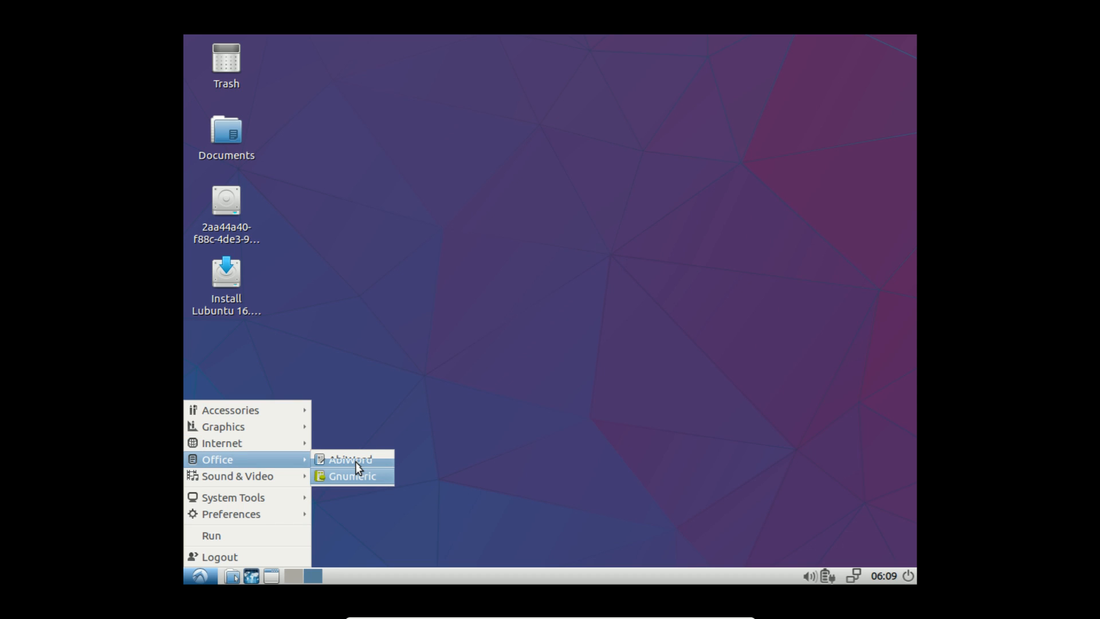
mouse_move(350, 459)
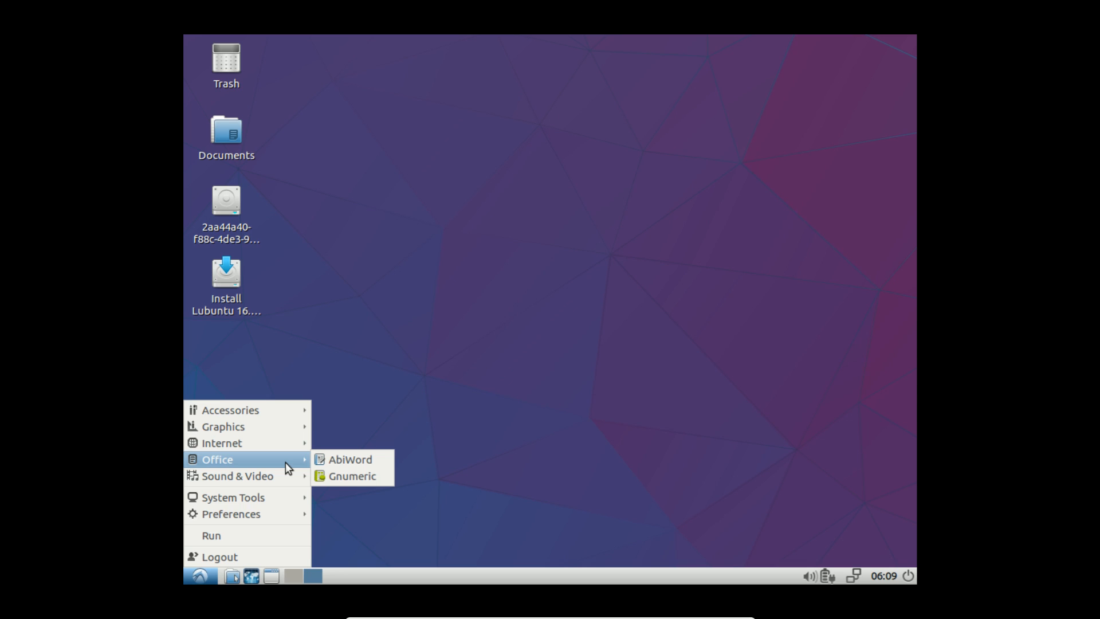
mouse_move(237, 475)
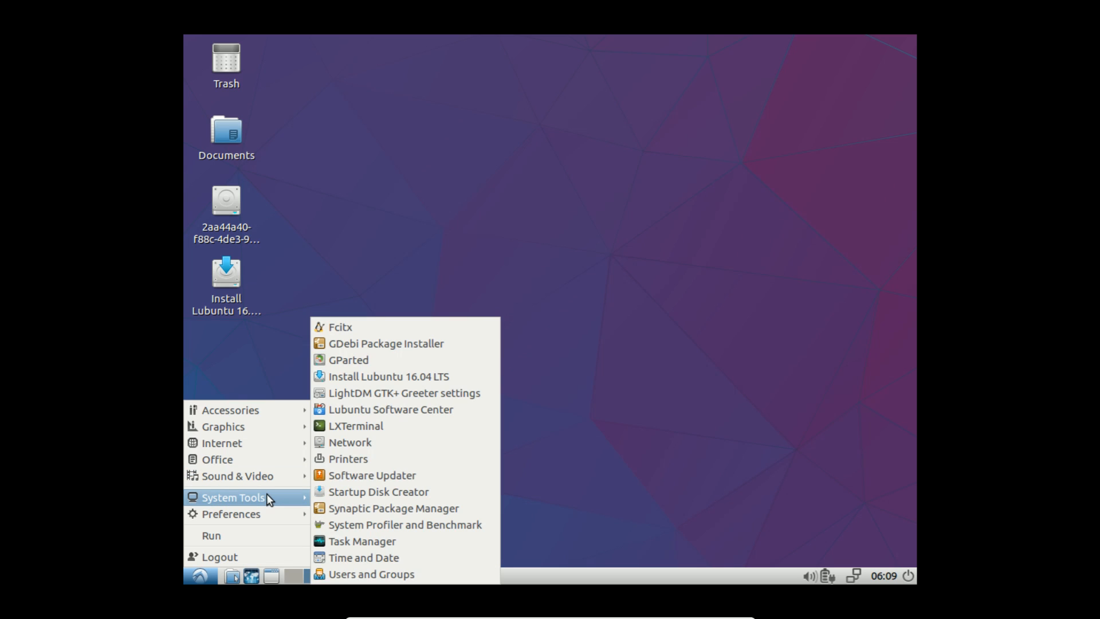
click(610, 246)
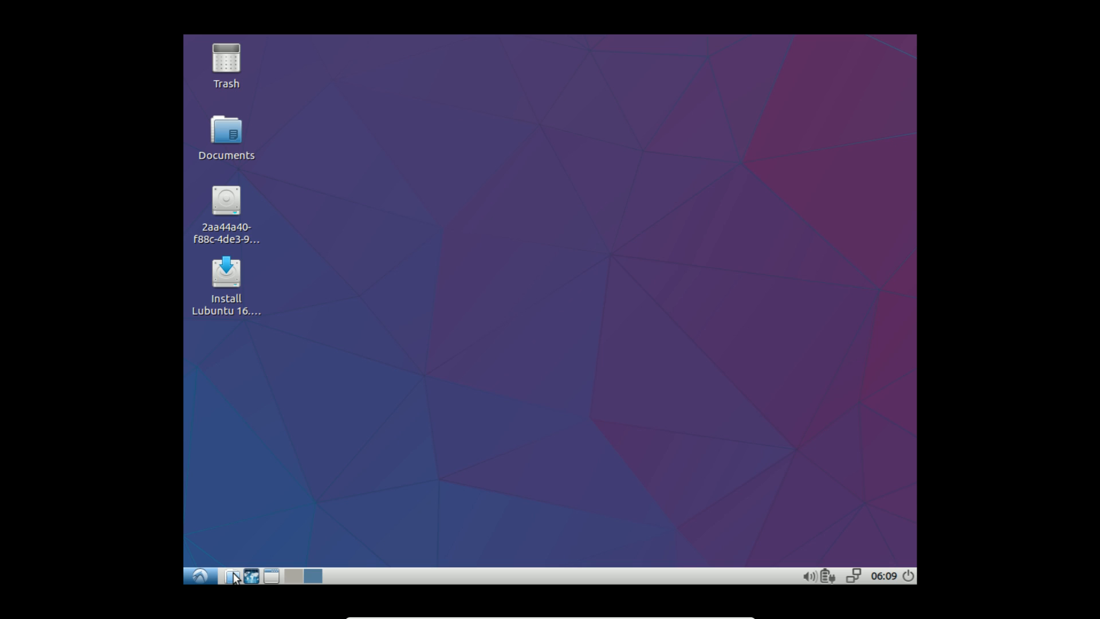
Step: Launch PCManFM on the home folder, add a second tab, then return to the lubuntu tab
click(232, 576)
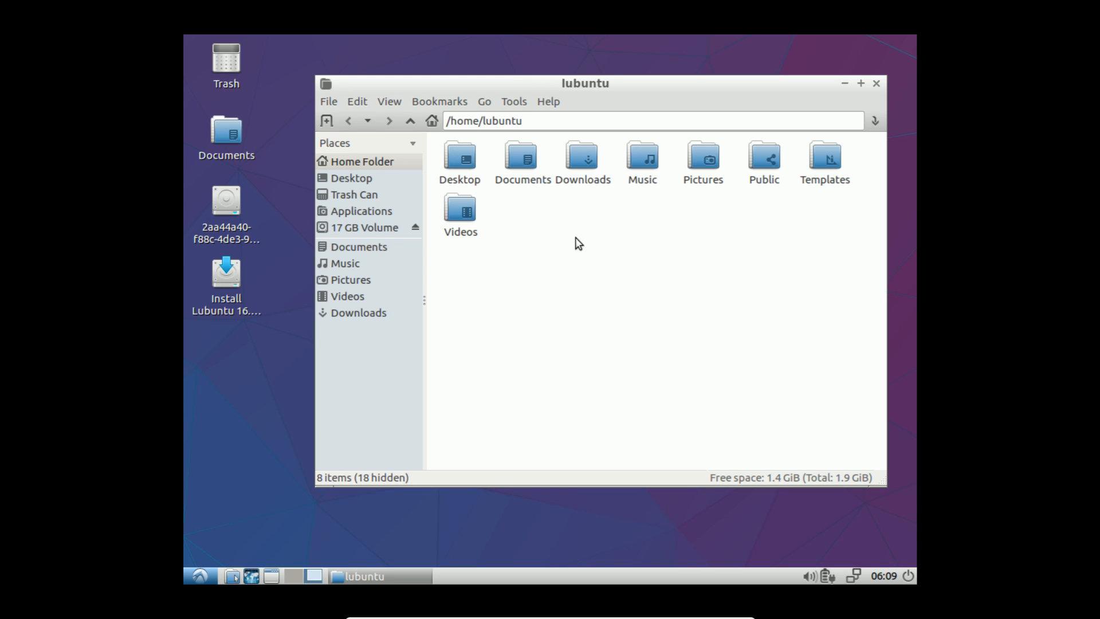
mouse_move(586, 228)
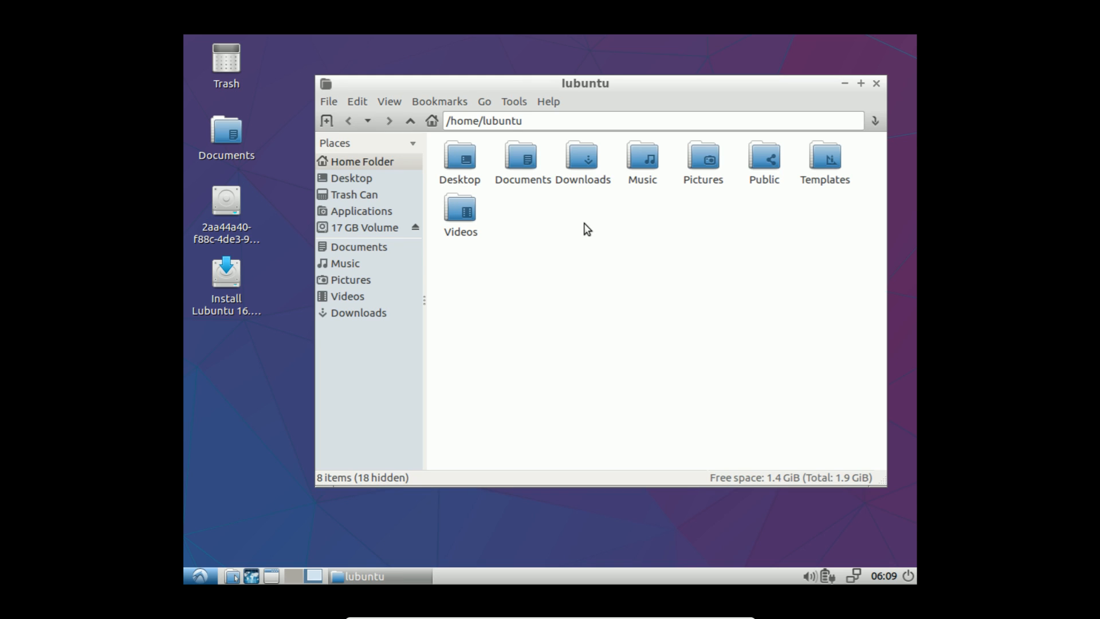
mouse_move(800, 88)
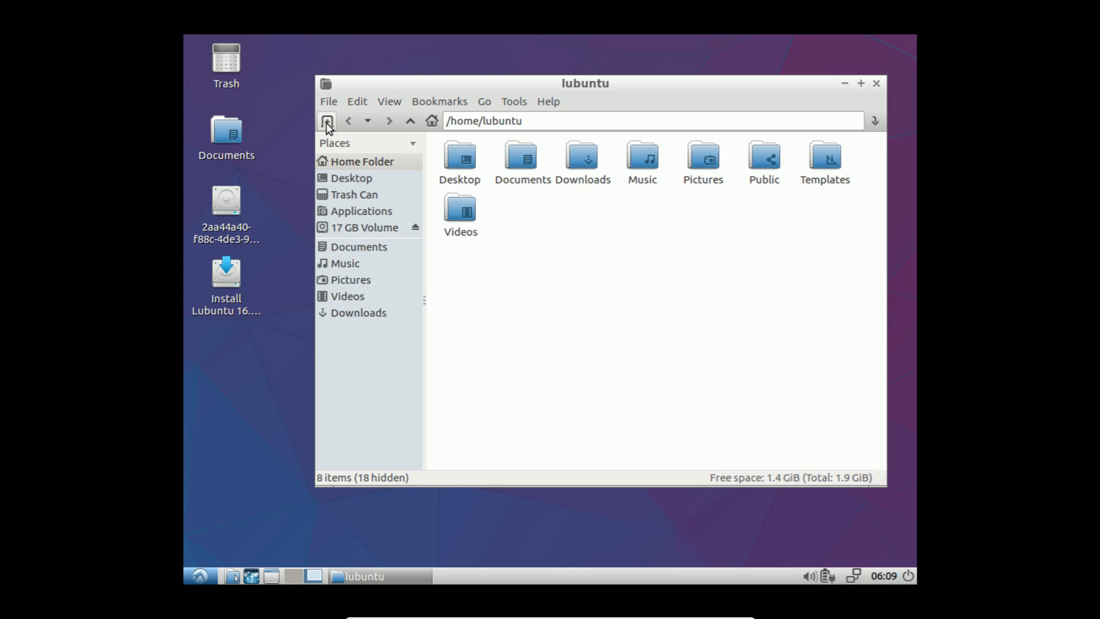
click(326, 119)
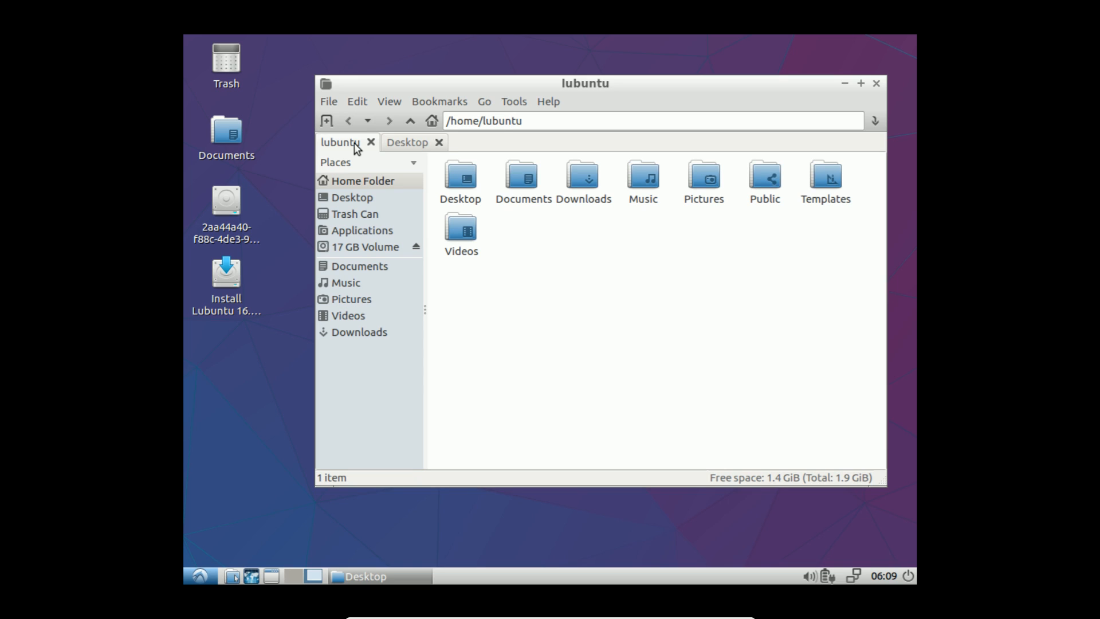
click(407, 143)
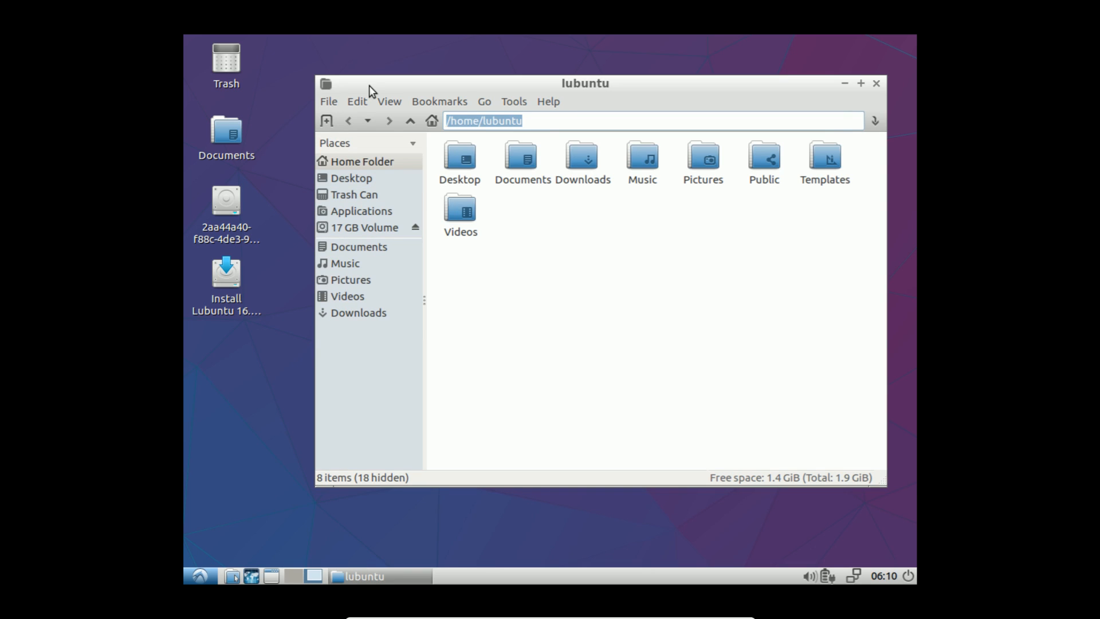
Step: Try an anonymous FTP connection to ftp.switchedtolinux.com and dismiss the not-mounted error
text(ftp://ftp.switchedtolinux.com/)
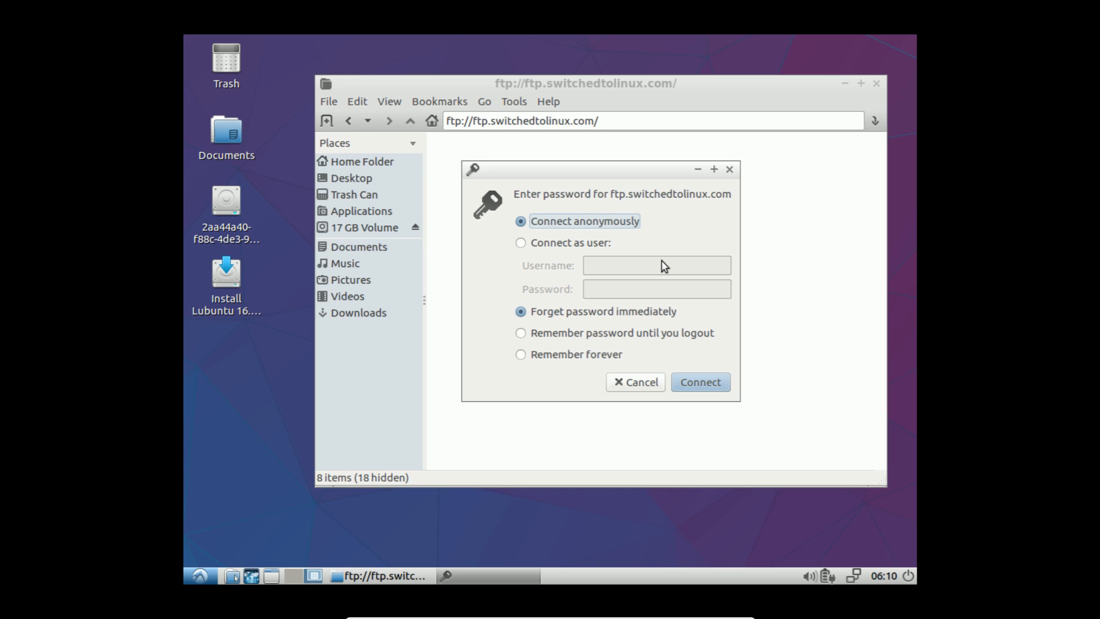
click(699, 382)
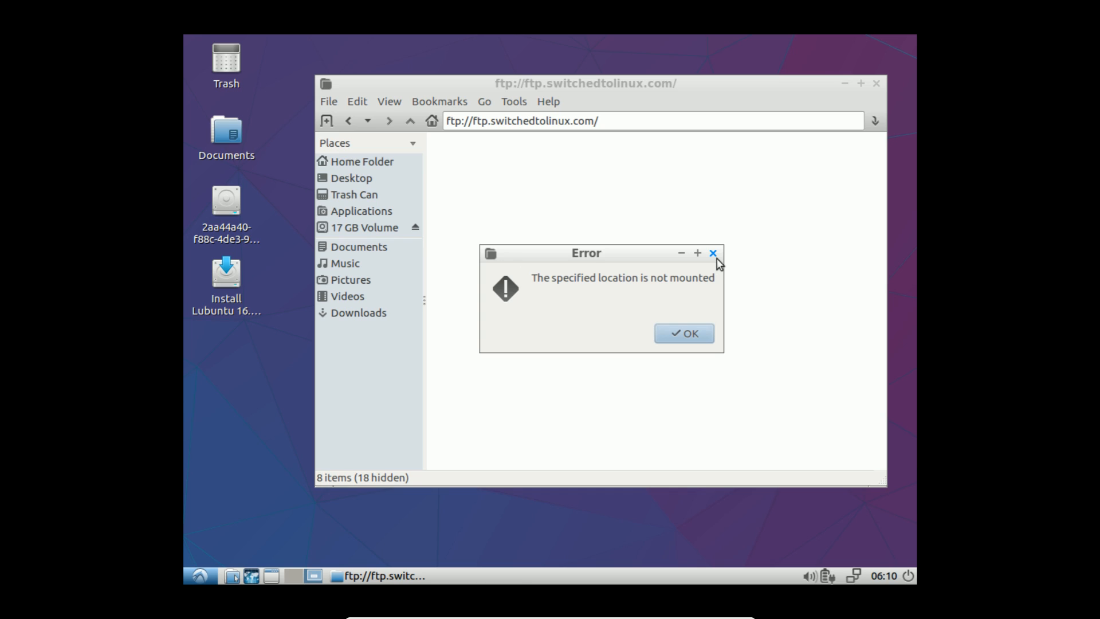
click(682, 332)
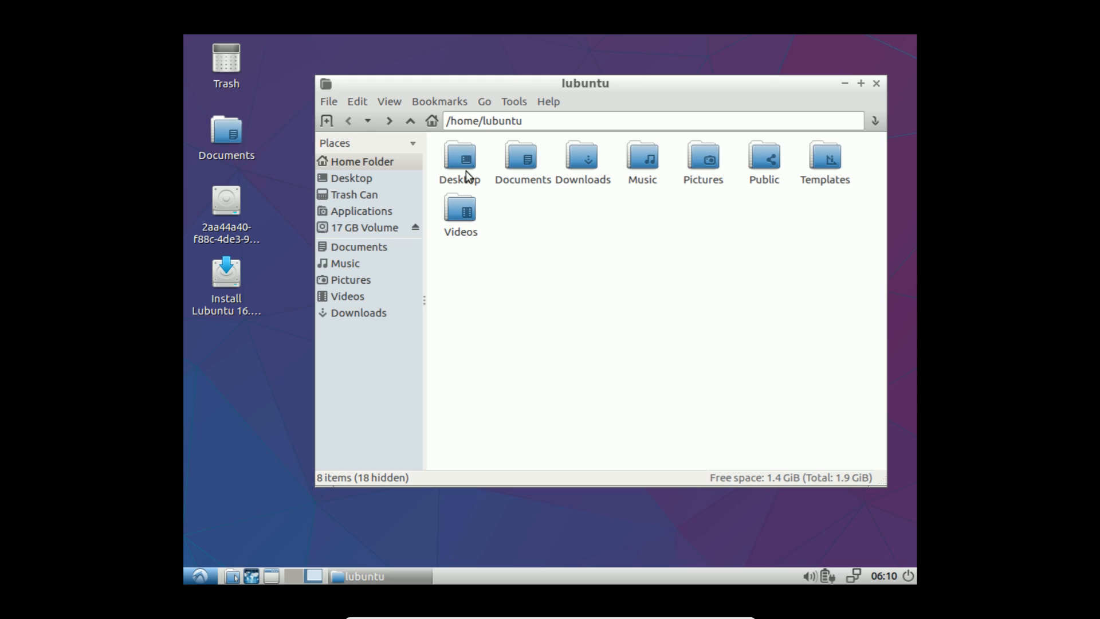
right_click(639, 265)
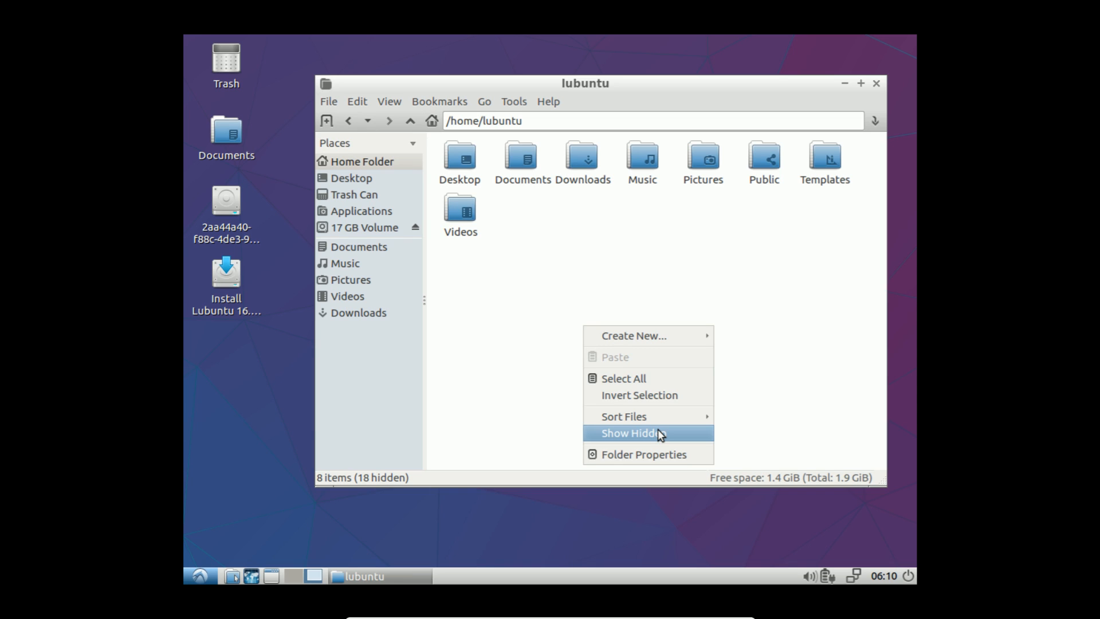
mouse_move(622, 416)
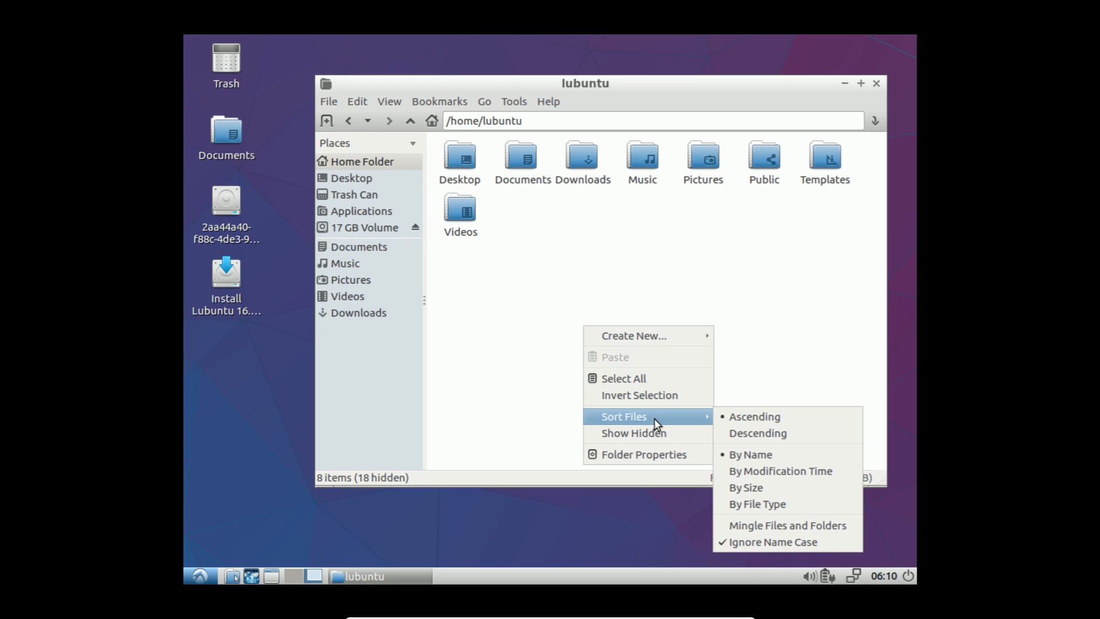
mouse_move(646, 433)
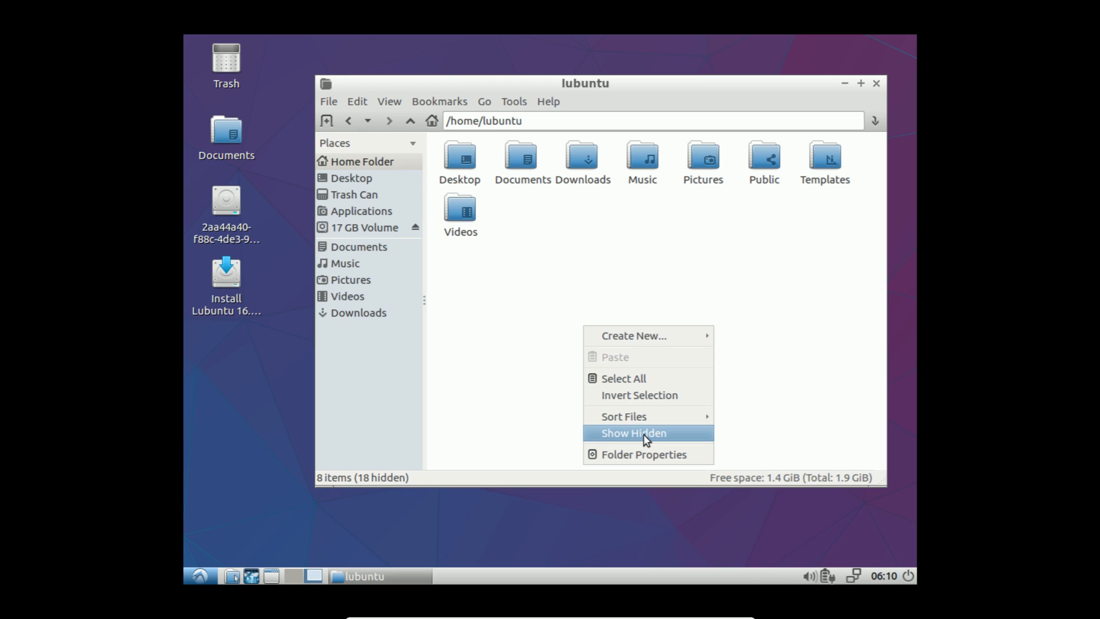
click(643, 453)
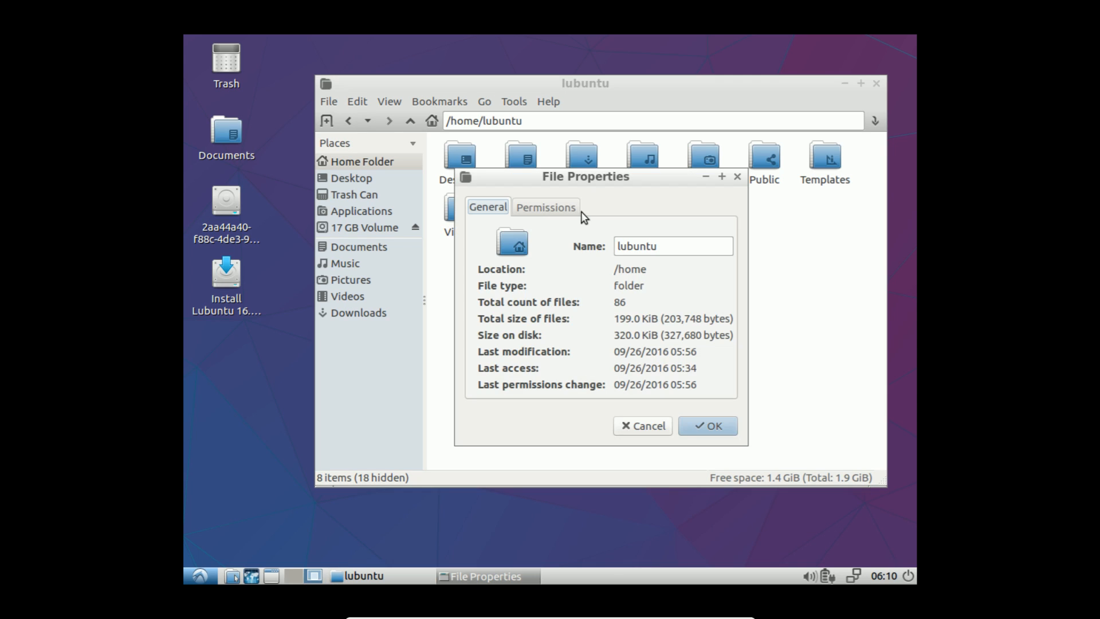
click(546, 207)
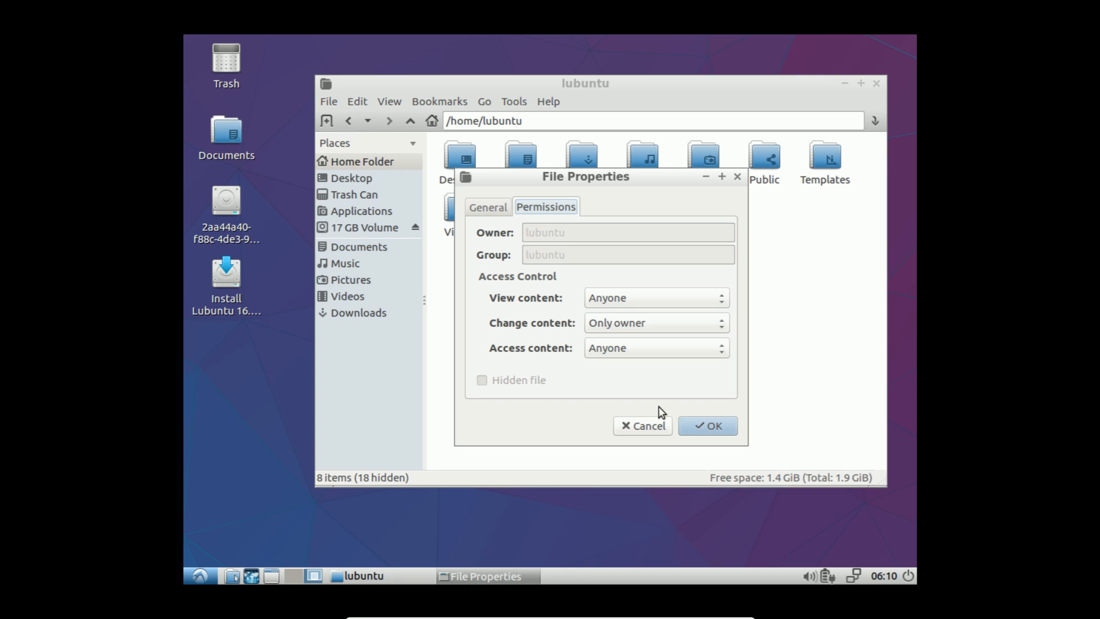
click(439, 101)
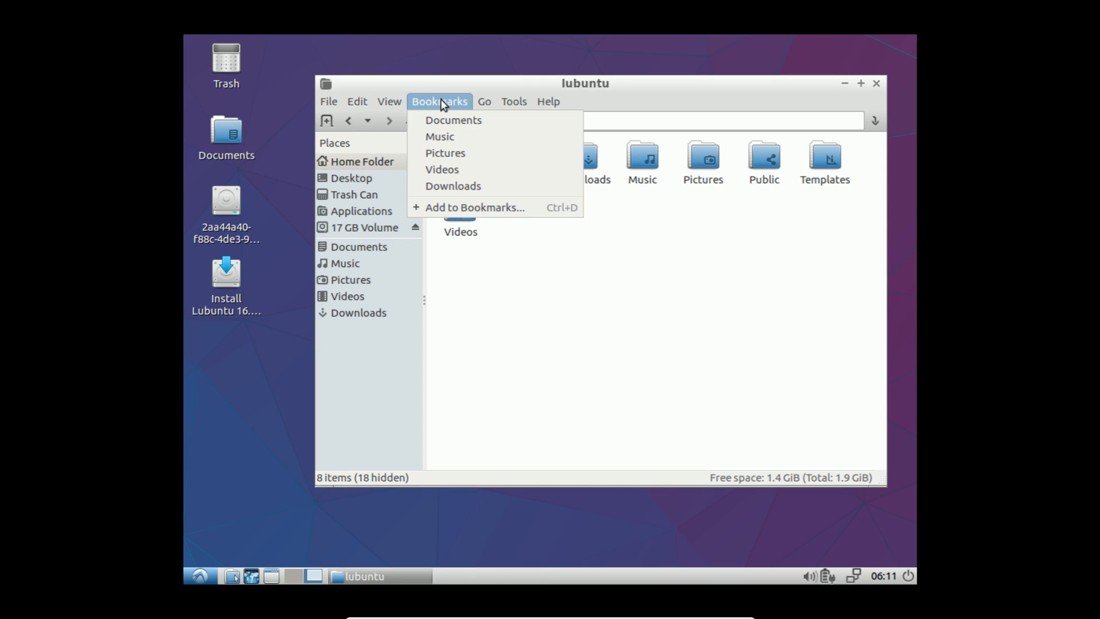
click(390, 102)
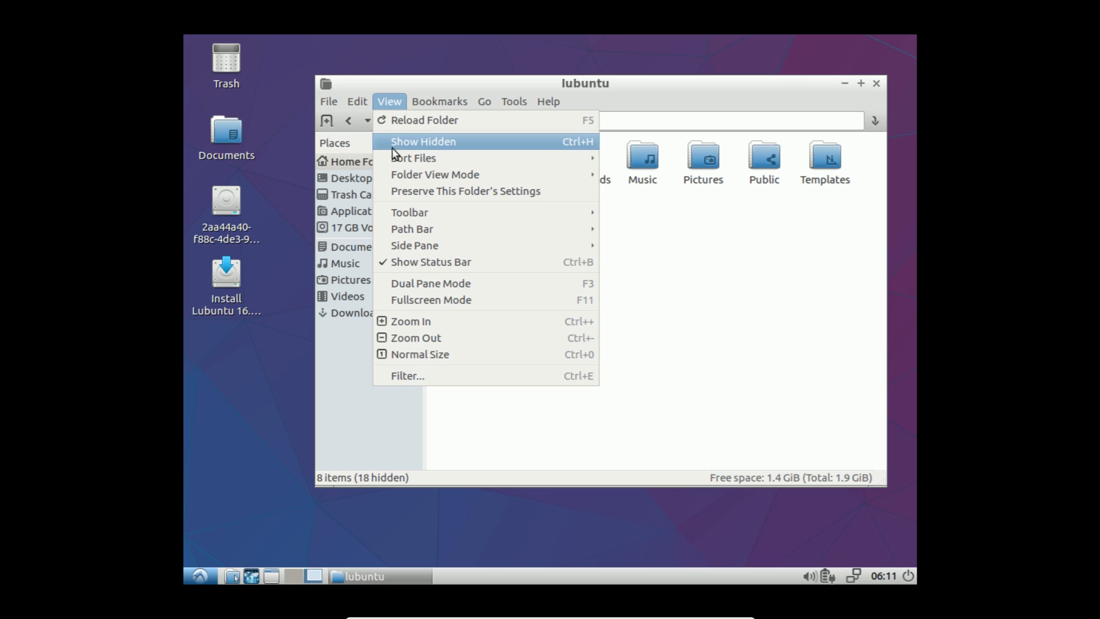
mouse_move(498, 338)
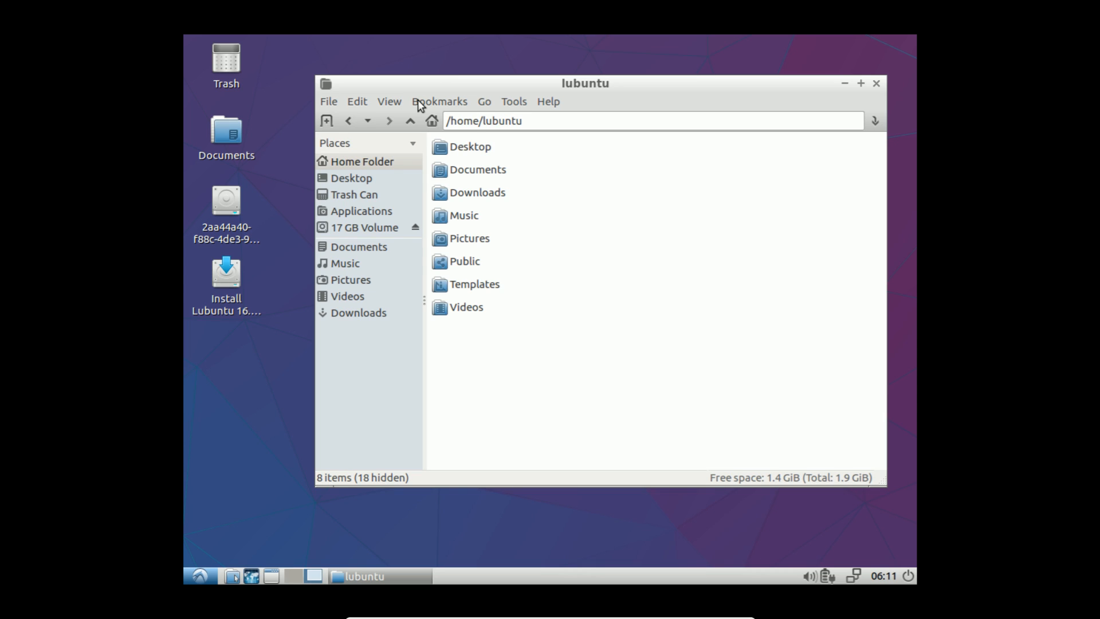
click(390, 101)
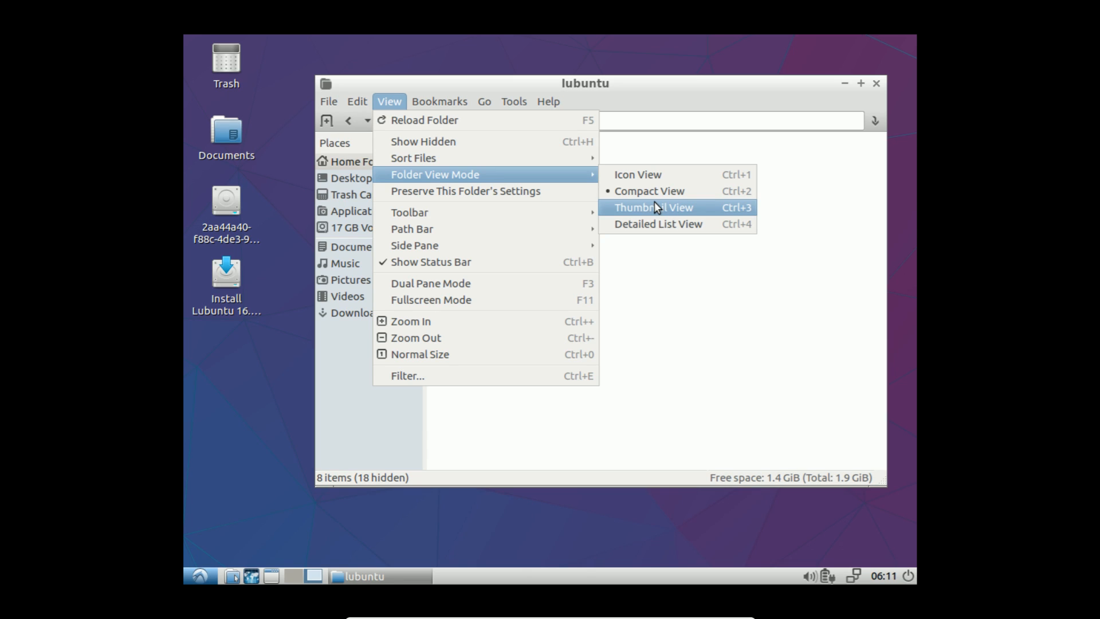
mouse_move(413, 158)
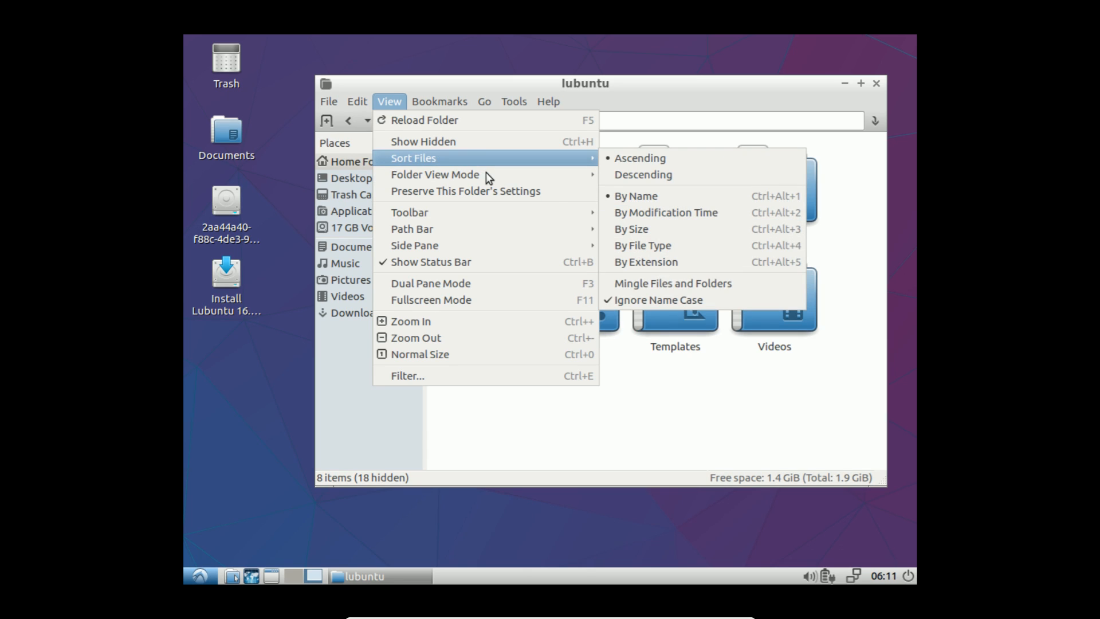
mouse_move(434, 175)
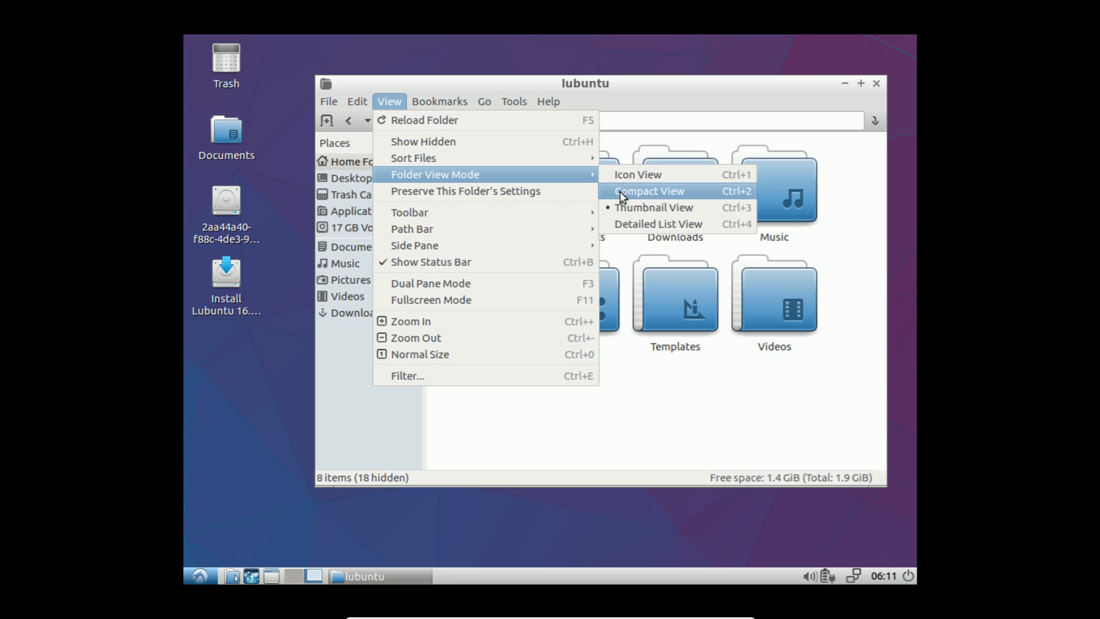
mouse_move(666, 224)
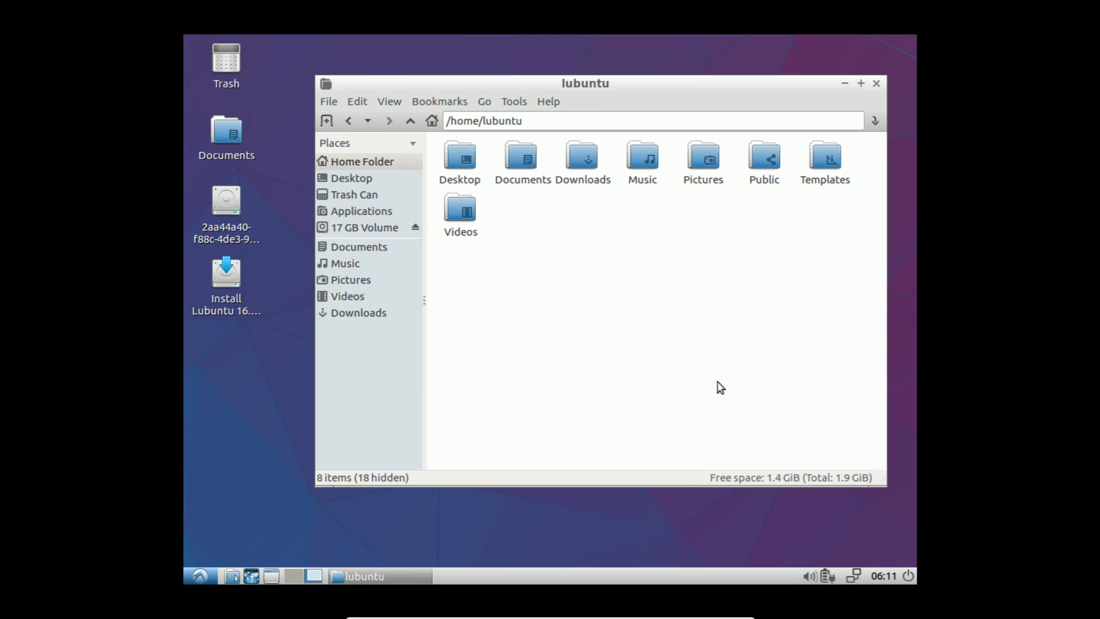
click(389, 101)
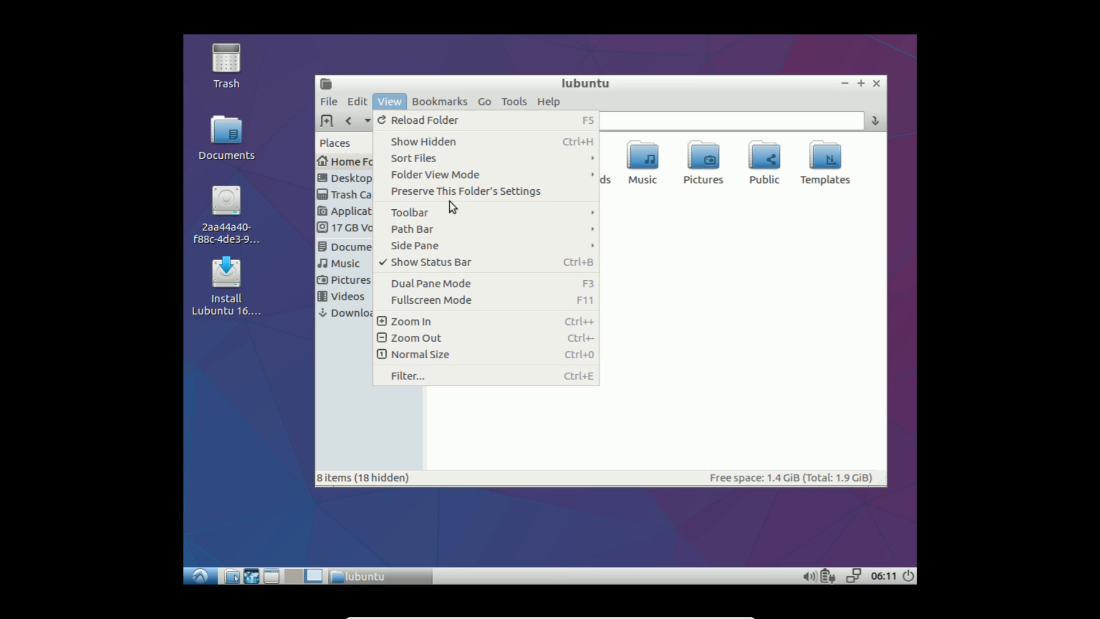
mouse_move(412, 229)
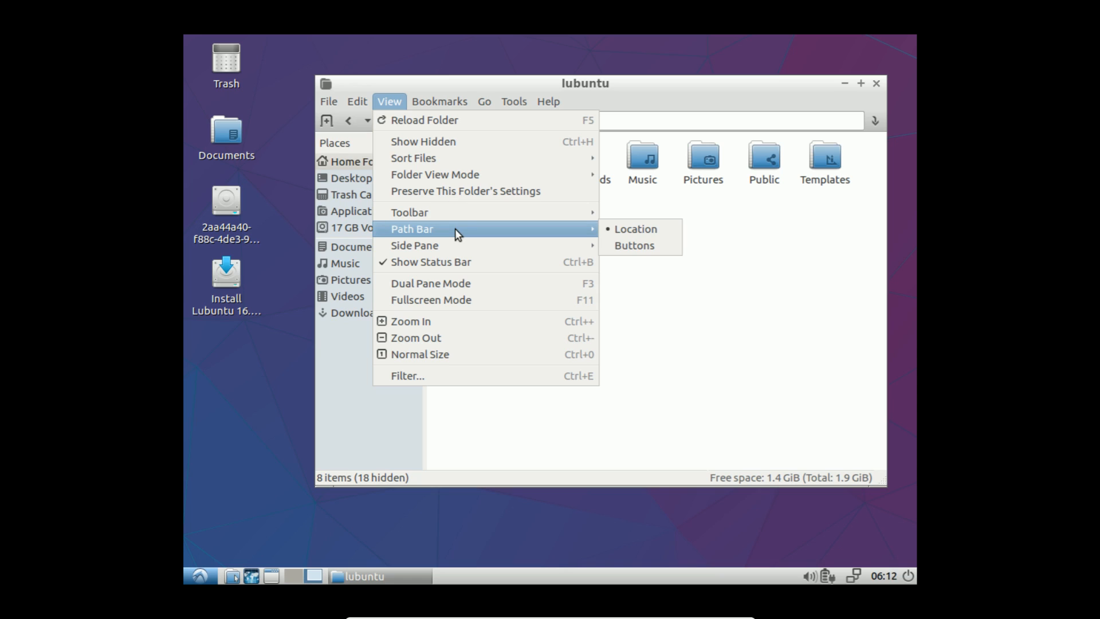
mouse_move(414, 245)
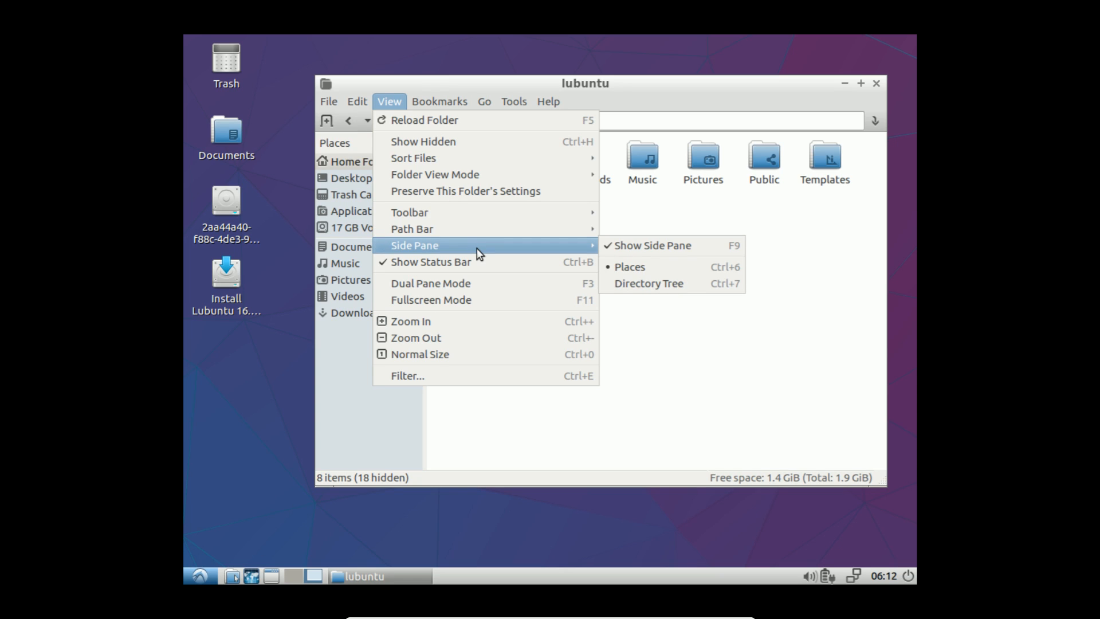
mouse_move(775, 275)
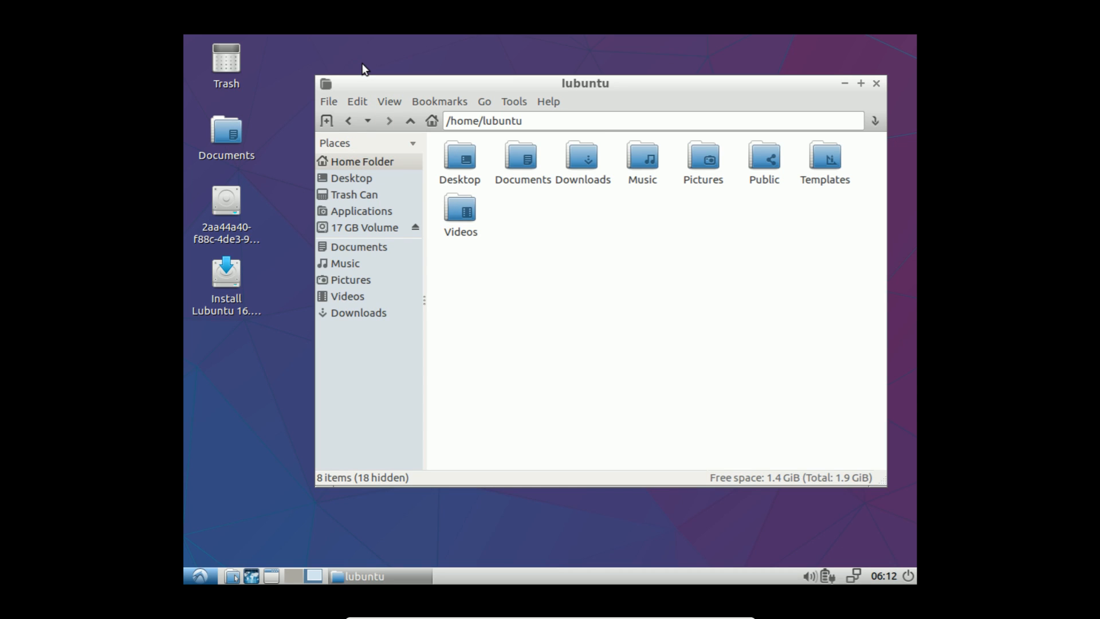
Step: Close PCManFM and open the application menu to its Graphics programs
click(389, 101)
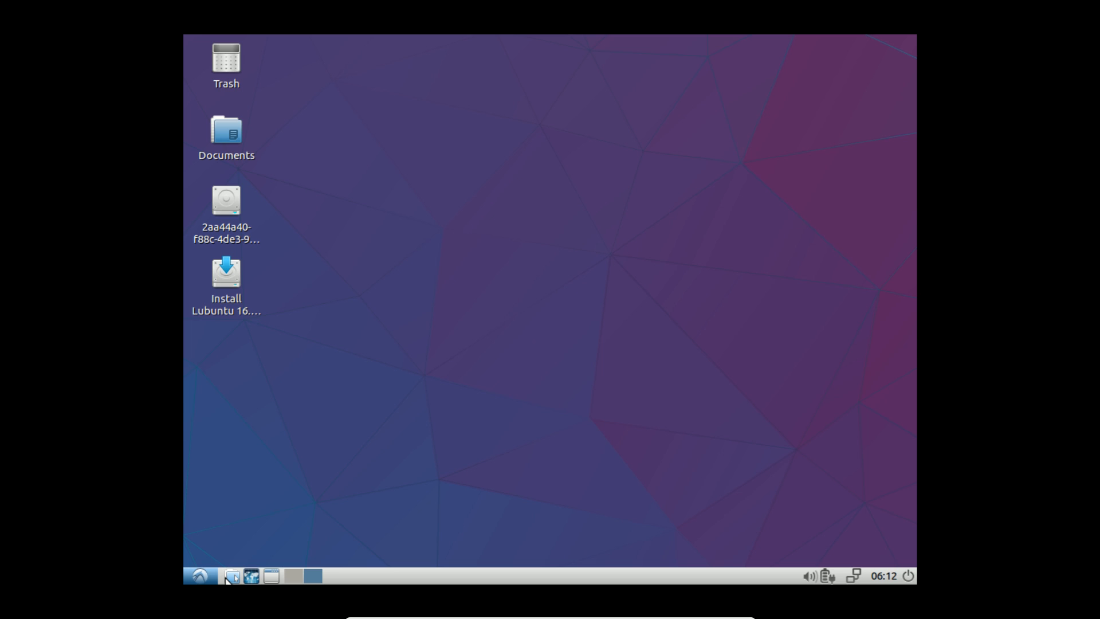
click(203, 576)
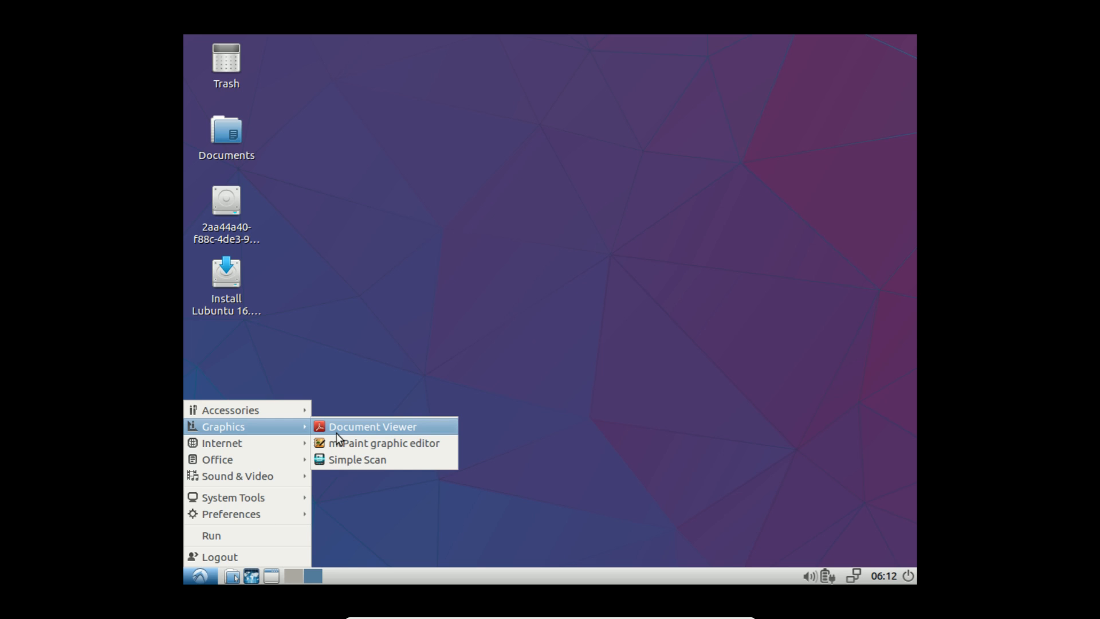